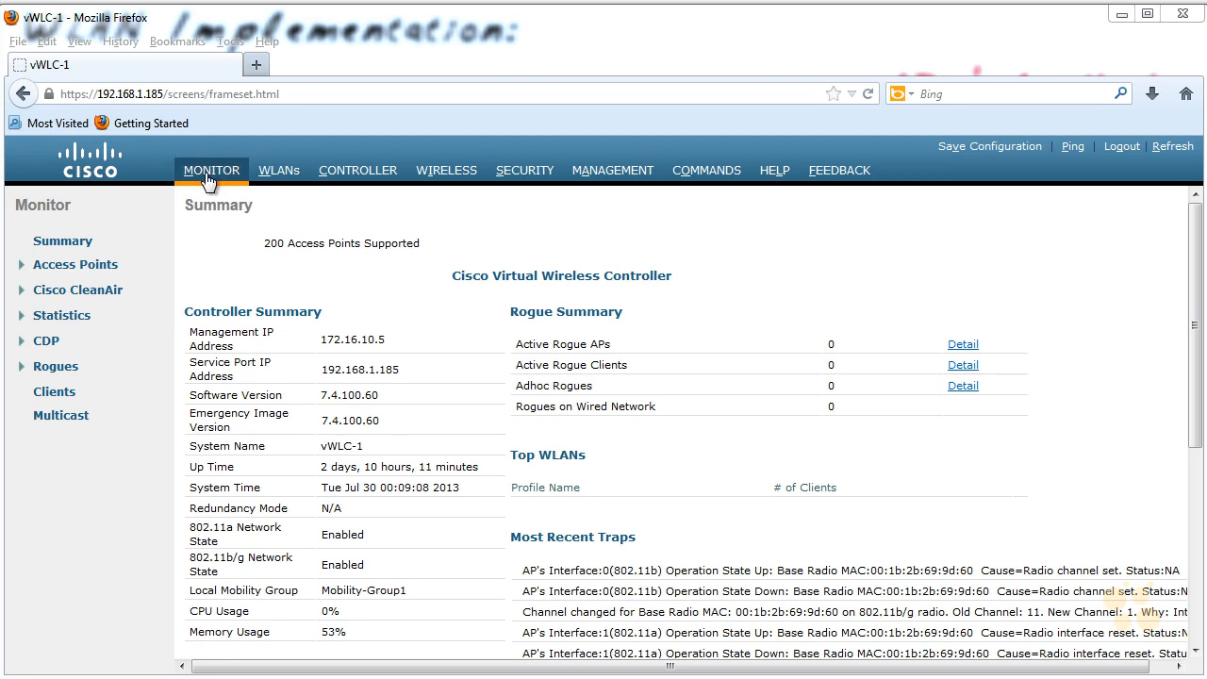
- Navigate Wireless > All APs to AP-1's detail page and show its AP Mode choices (FlexConnect)
scroll("down", 3)
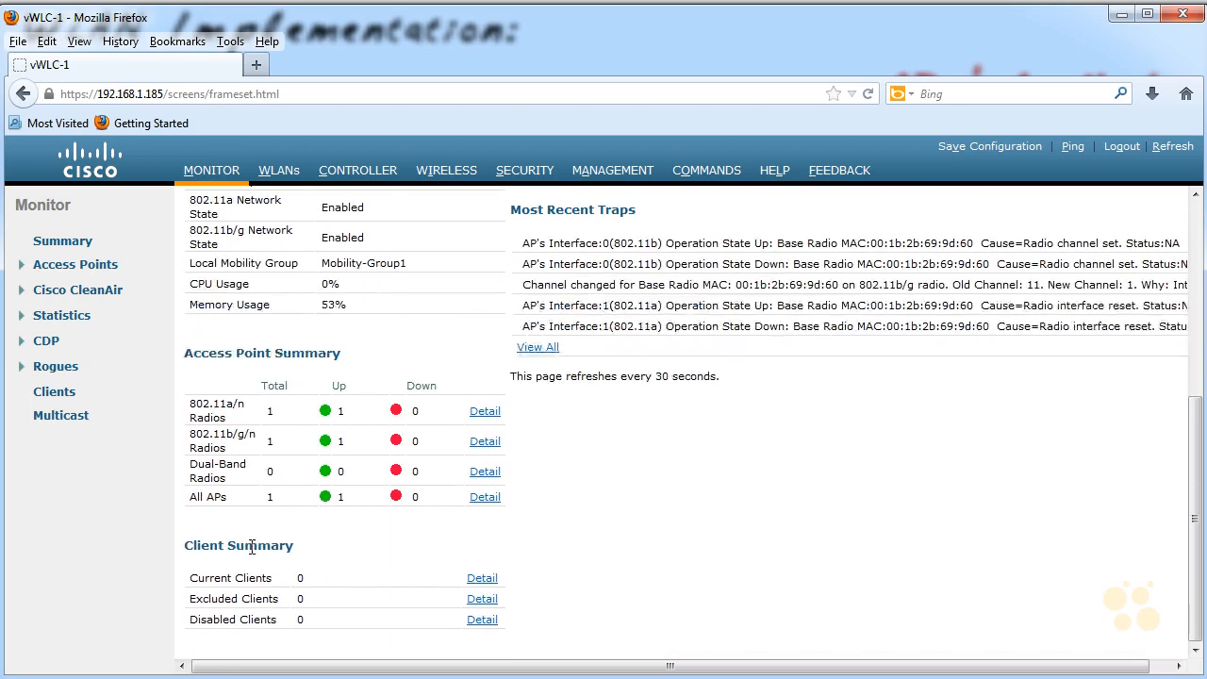
left_click(484, 498)
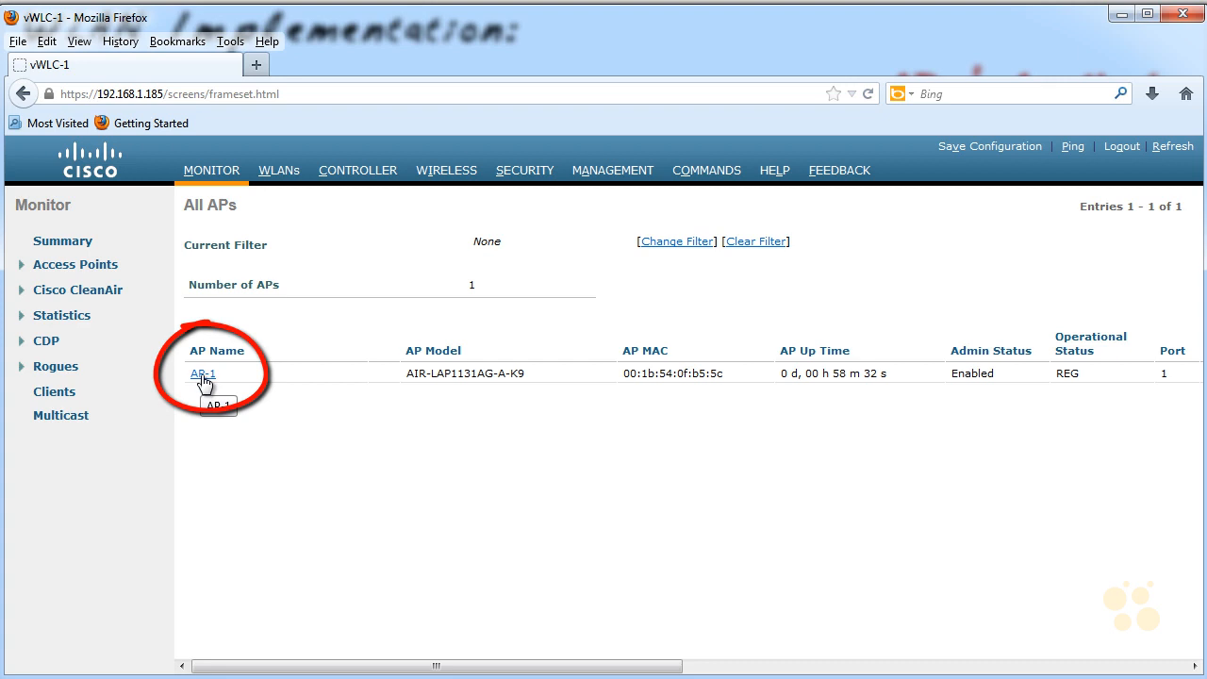
left_click(445, 169)
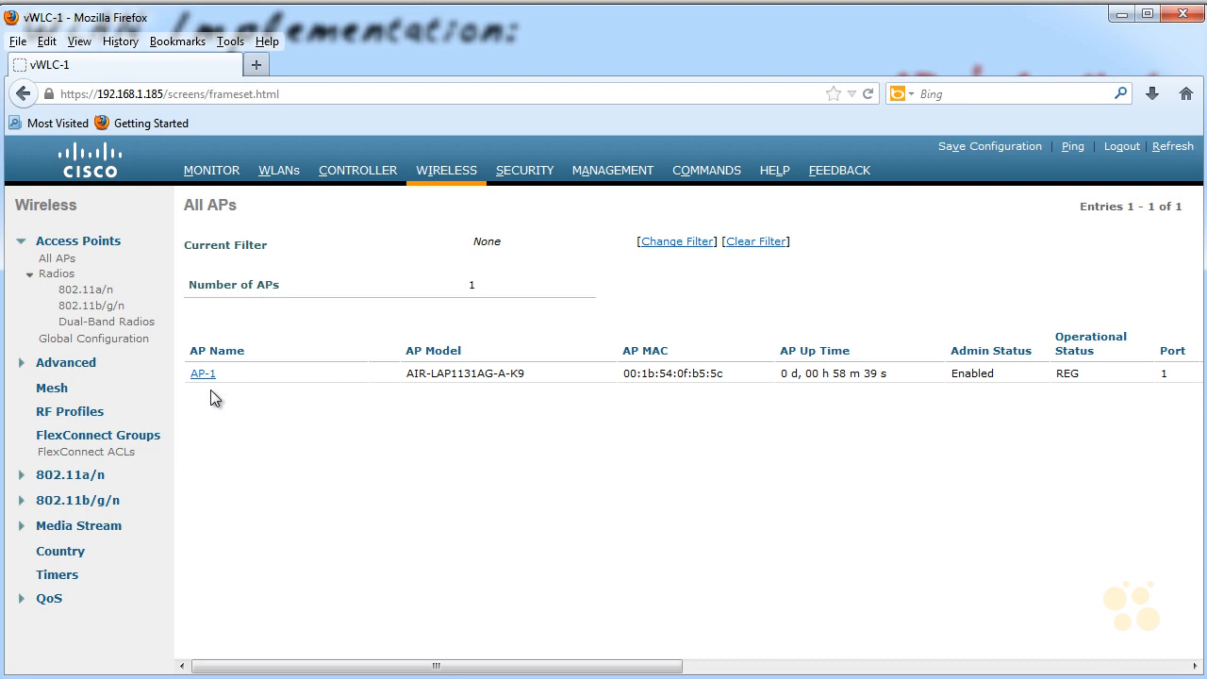
left_click(204, 373)
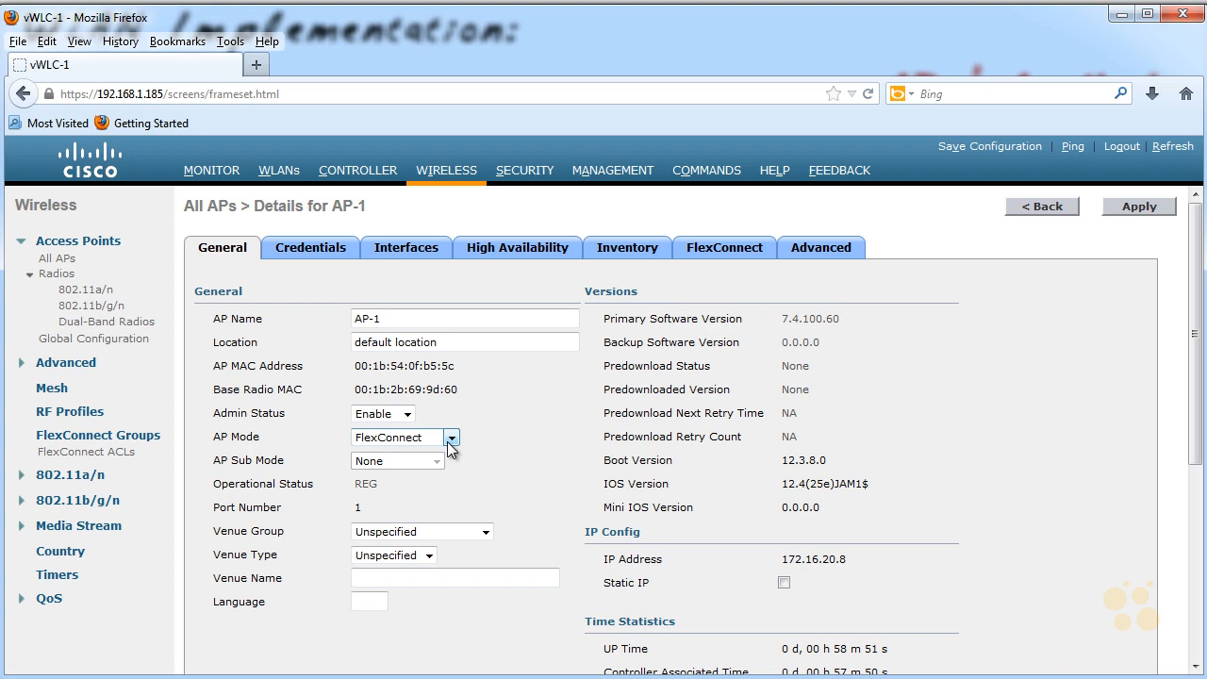
left_click(453, 438)
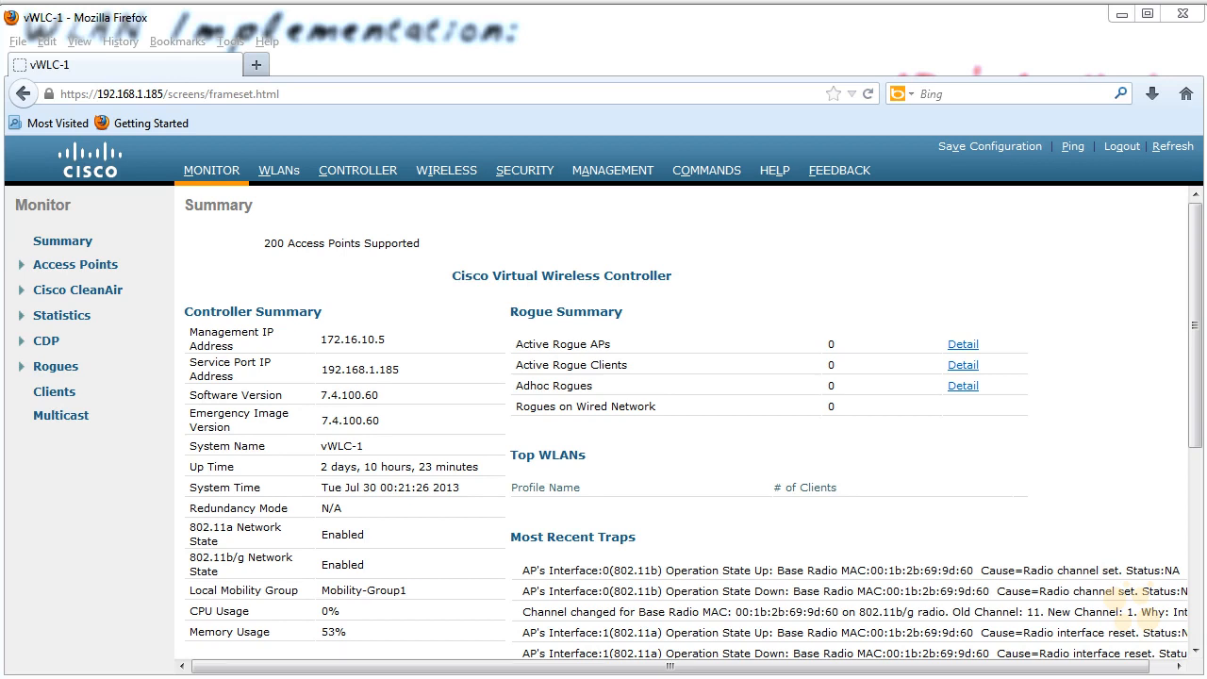
- Go to the Wireless section and expand the 802.11b/g/n radio settings in the left navigation
left_click(445, 170)
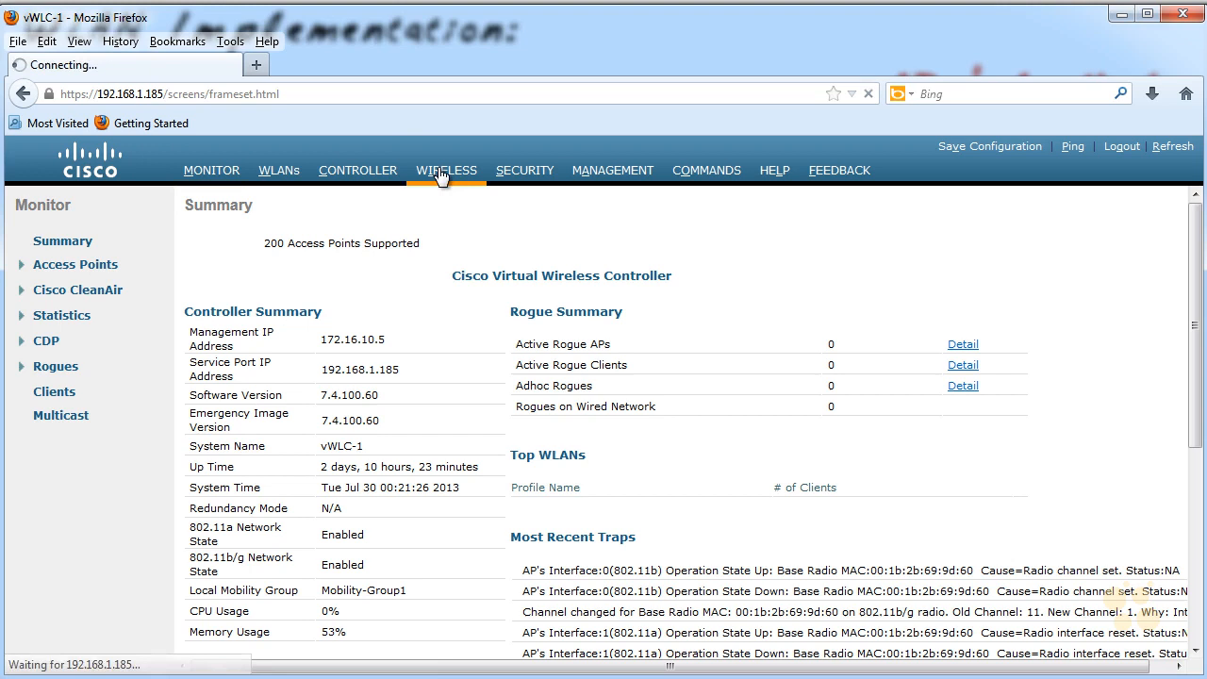
left_click(445, 170)
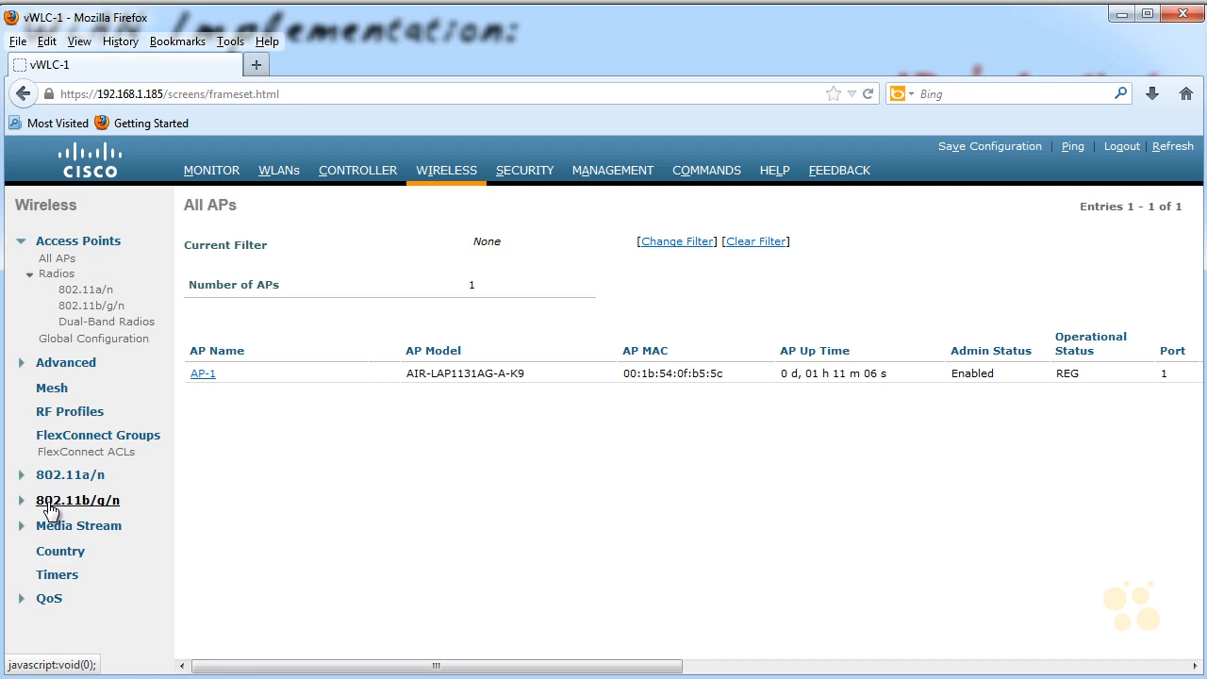
left_click(78, 500)
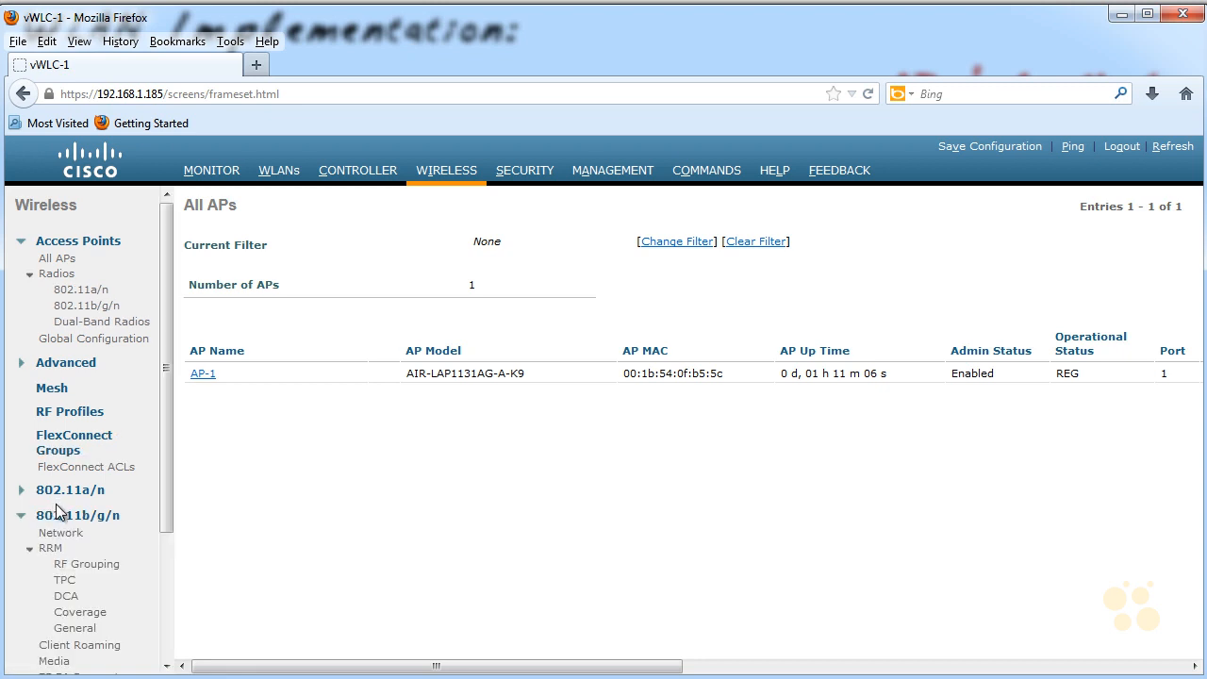
left_click(75, 629)
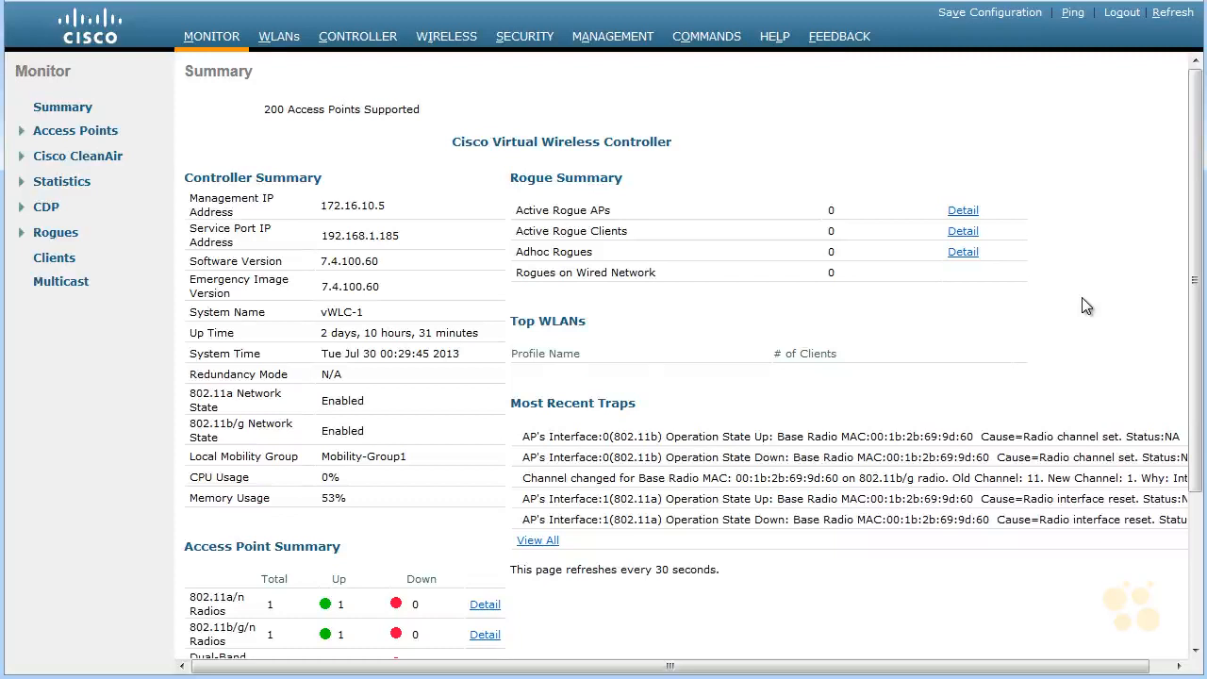
- Navigate Wireless > All APs to AP-1's configuration page
scroll("down", 3)
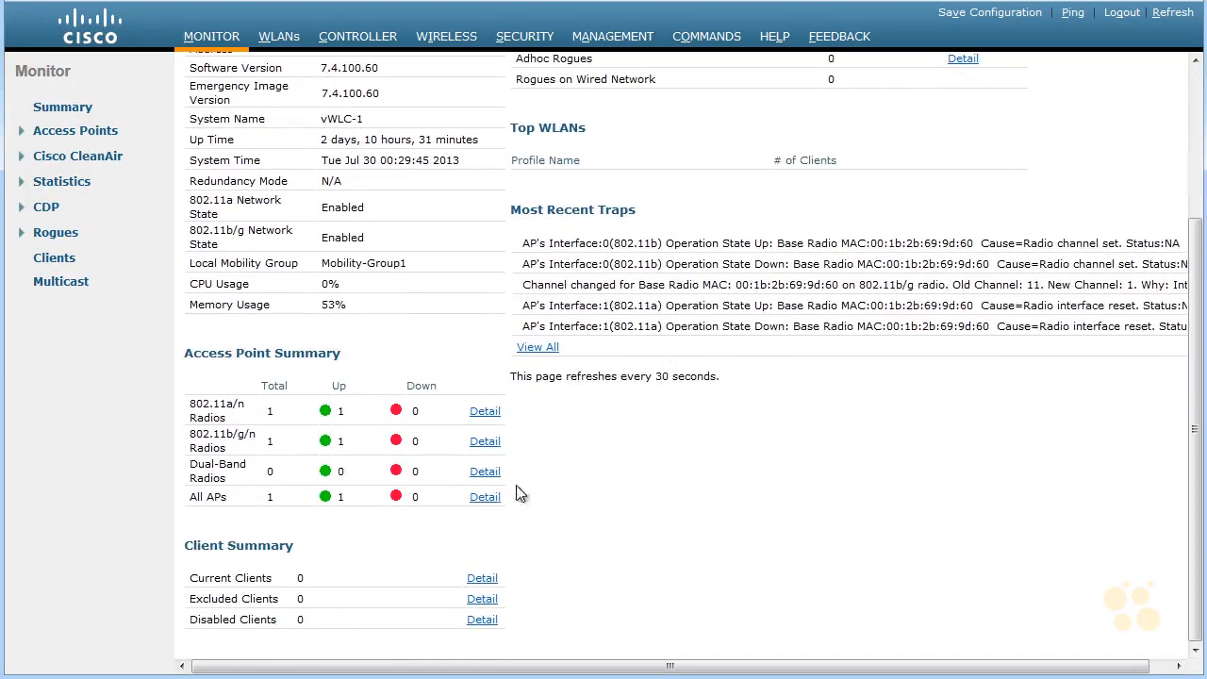
left_click(485, 498)
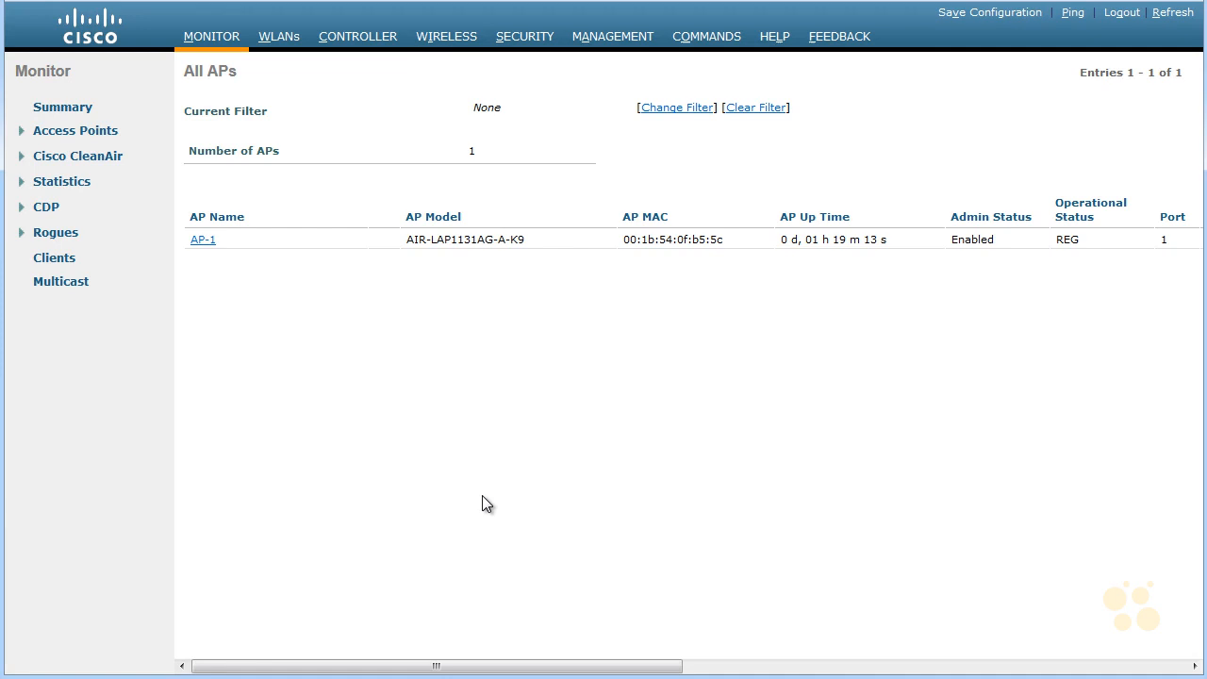
left_click(445, 36)
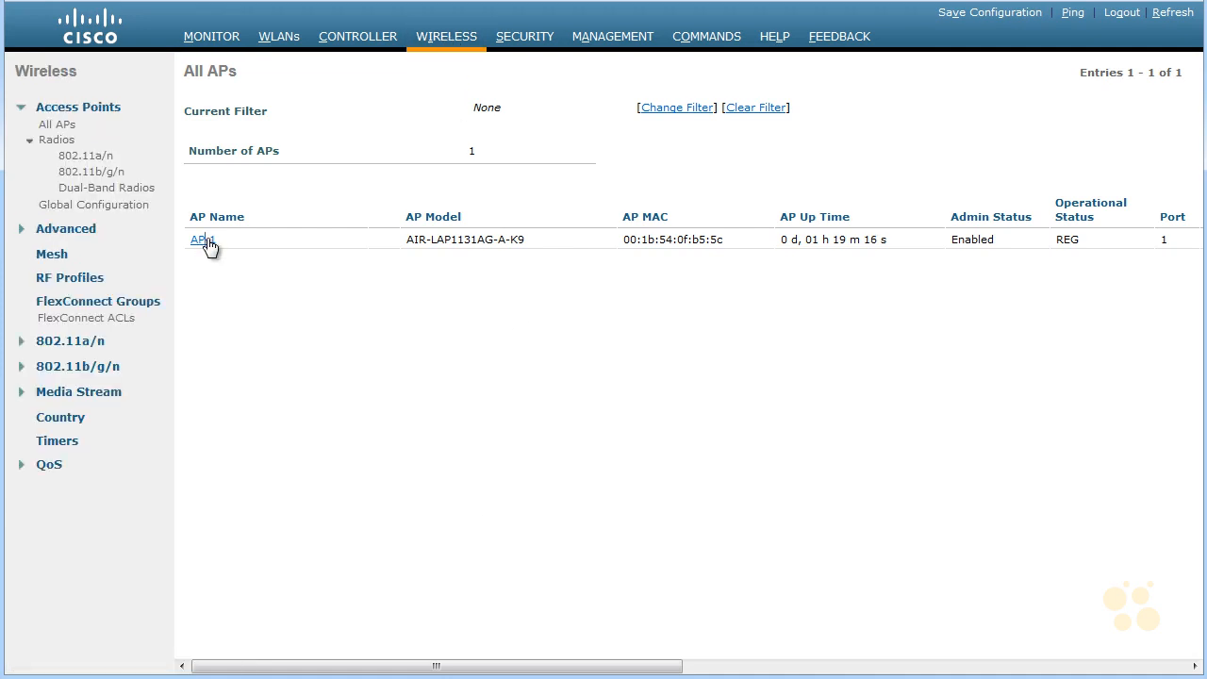
left_click(200, 238)
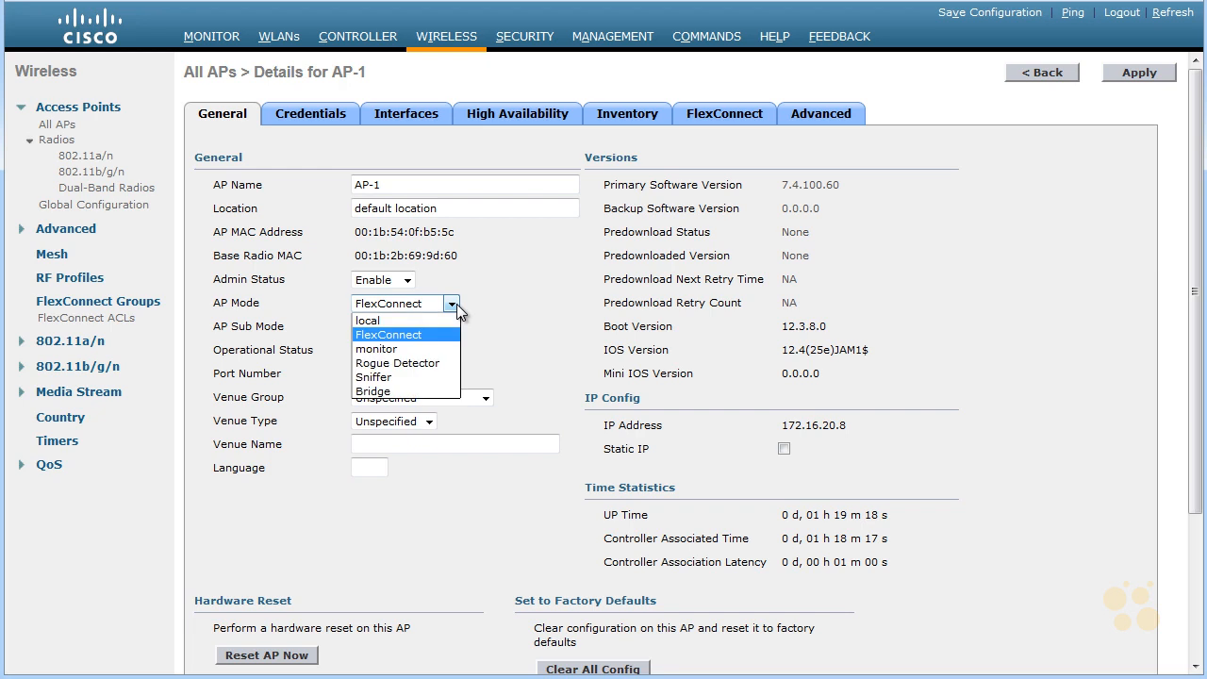
mouse_move(405, 378)
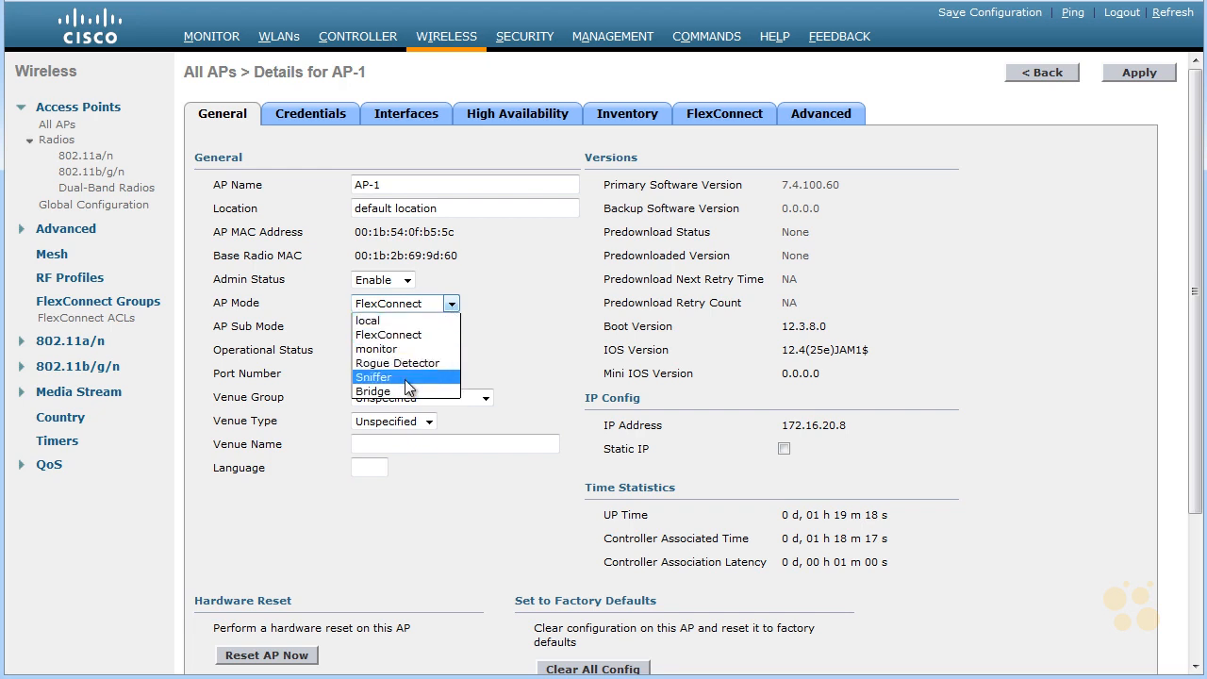
- Set AP-1's AP Mode to Sniffer, apply it and accept the reboot warning
left_click(374, 377)
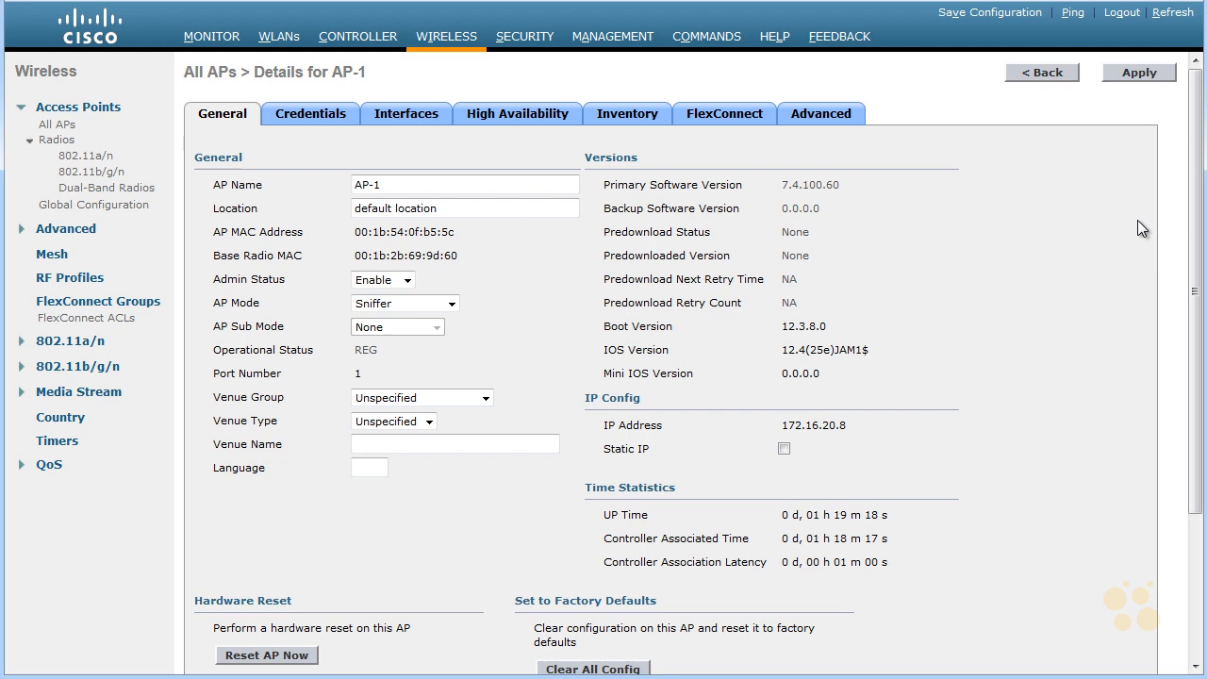
left_click(1140, 71)
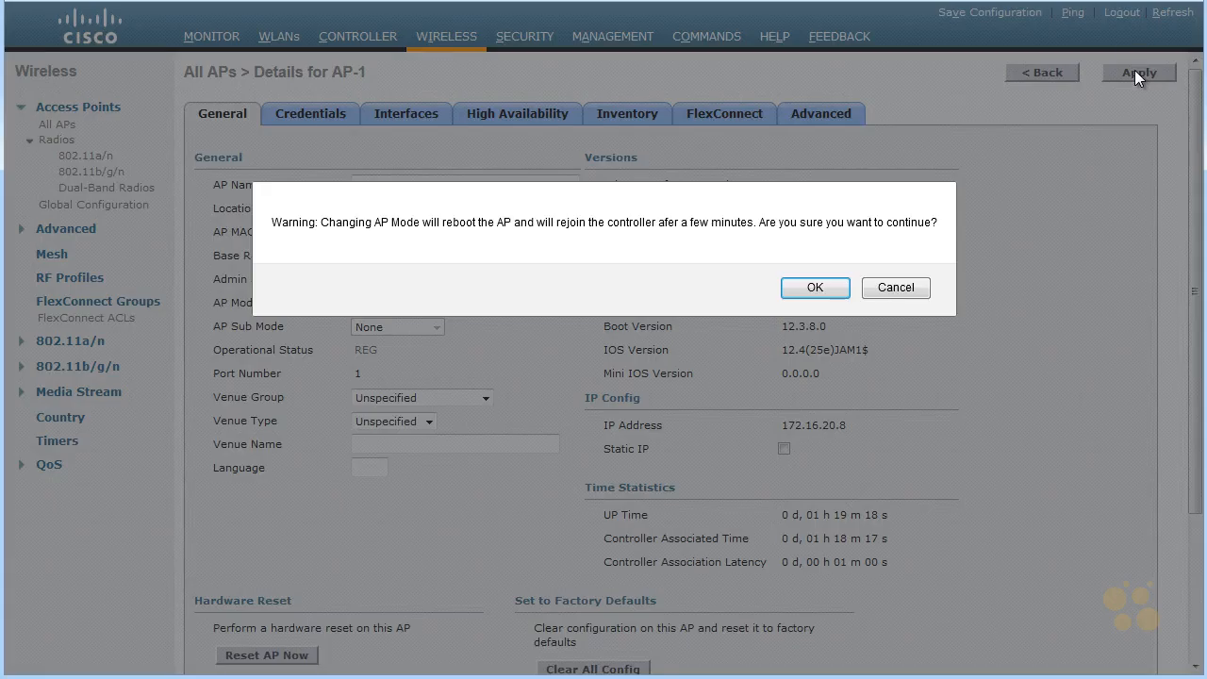
mouse_move(913, 249)
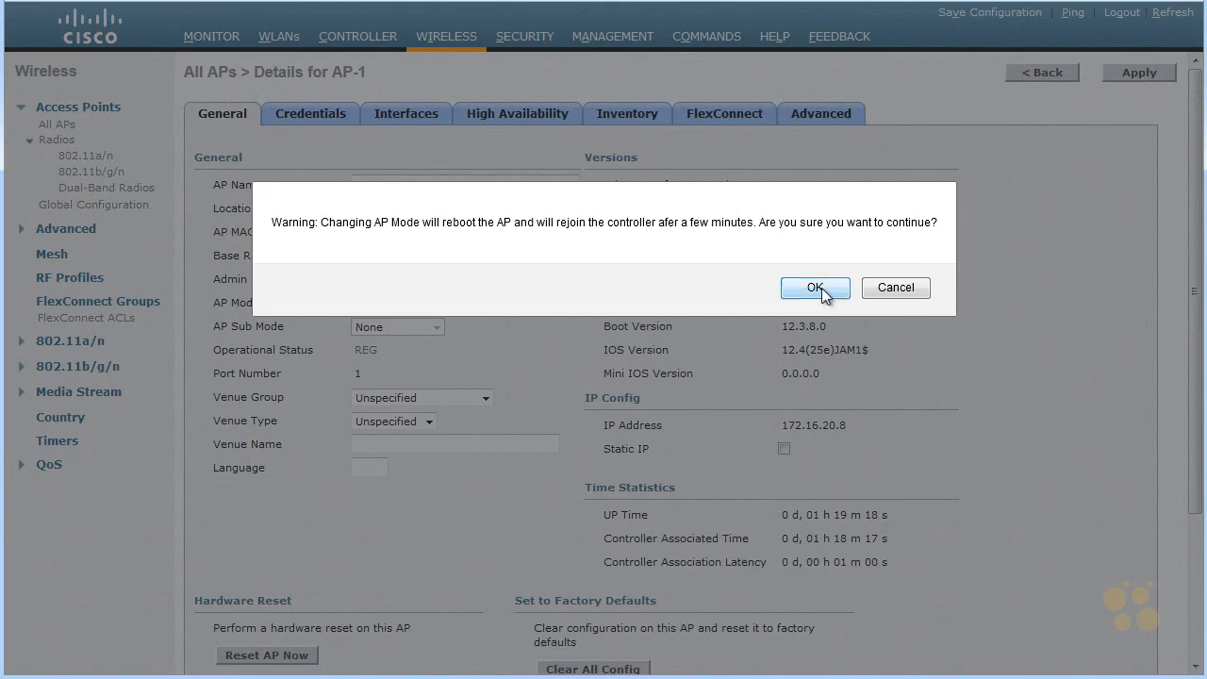
left_click(815, 286)
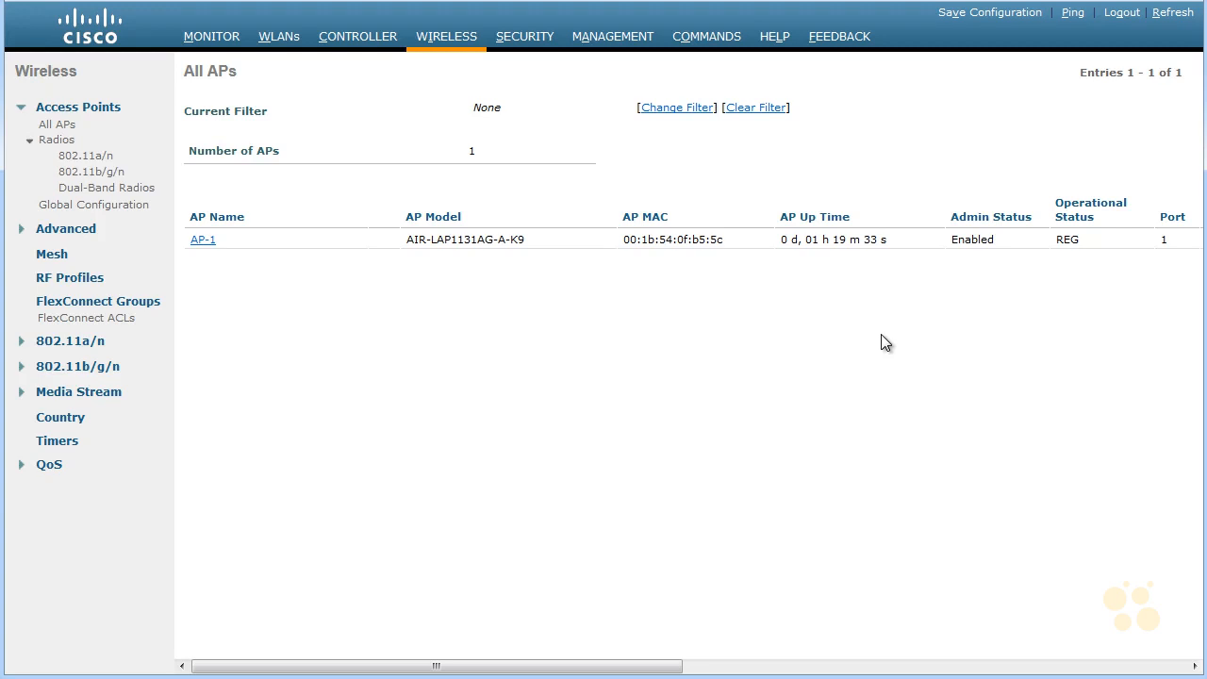
- Verify AP-1 rejoined with AP Mode Sniffer, then return to the All APs list
left_click(203, 238)
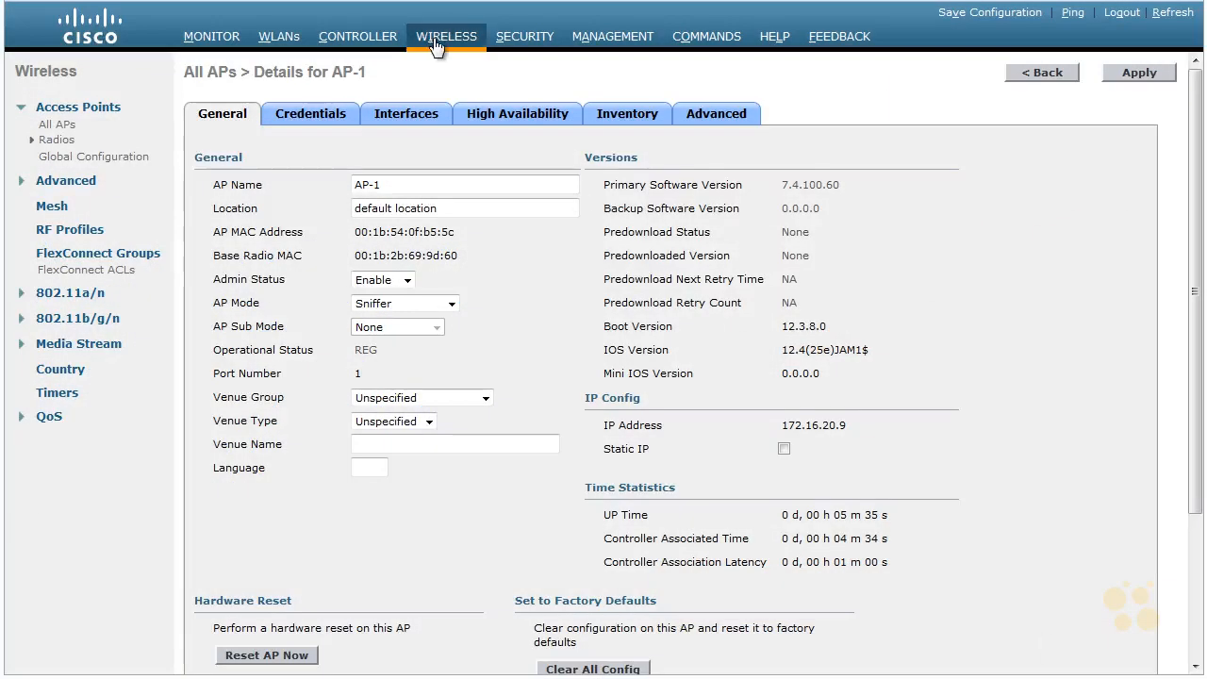
left_click(79, 105)
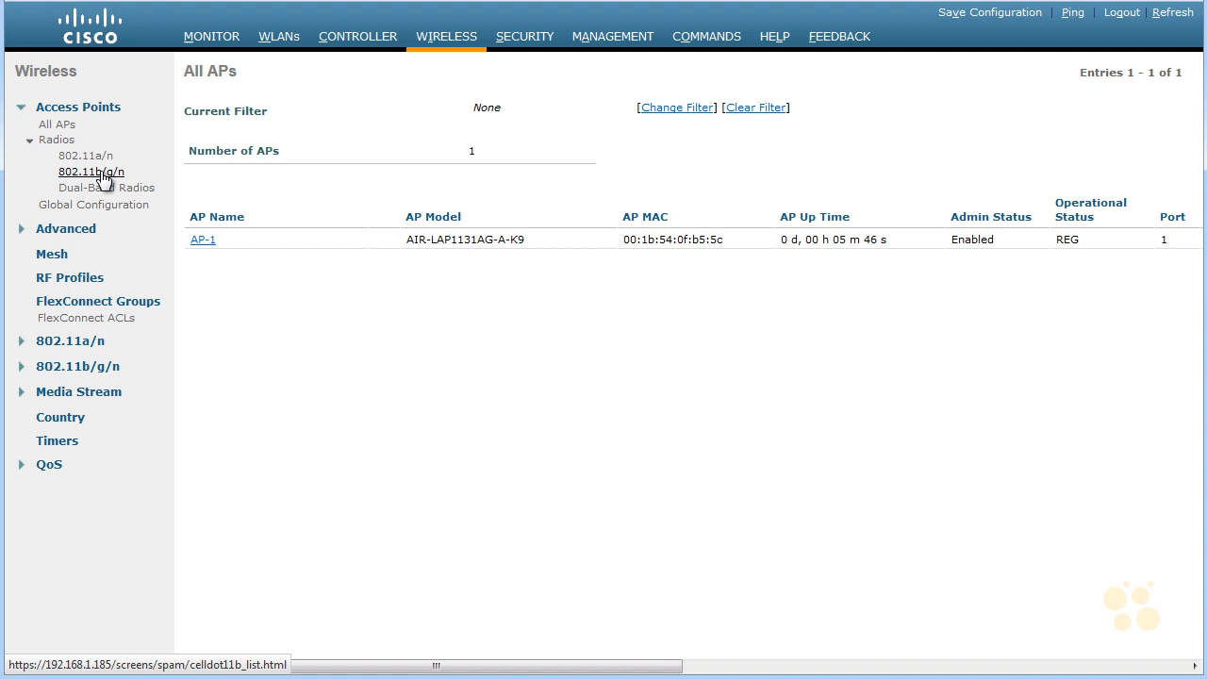
- From the 802.11b/g/n radios list, go to AP-1's radio Configure page
left_click(91, 171)
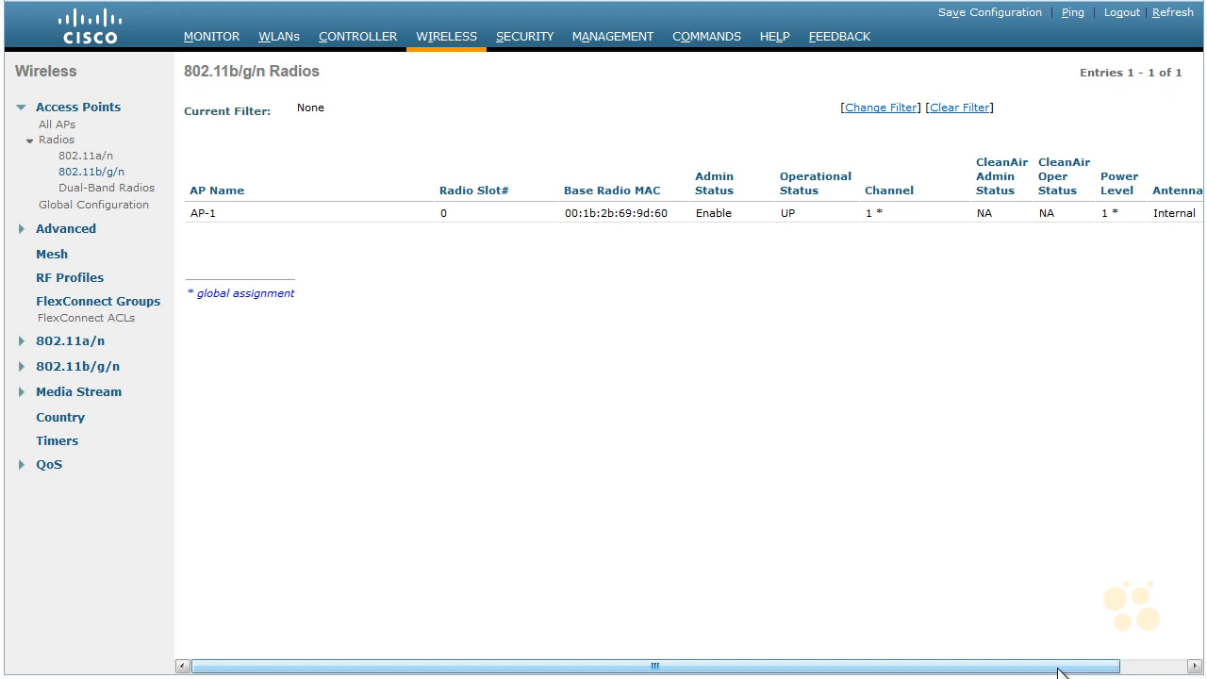
scroll("right", 3)
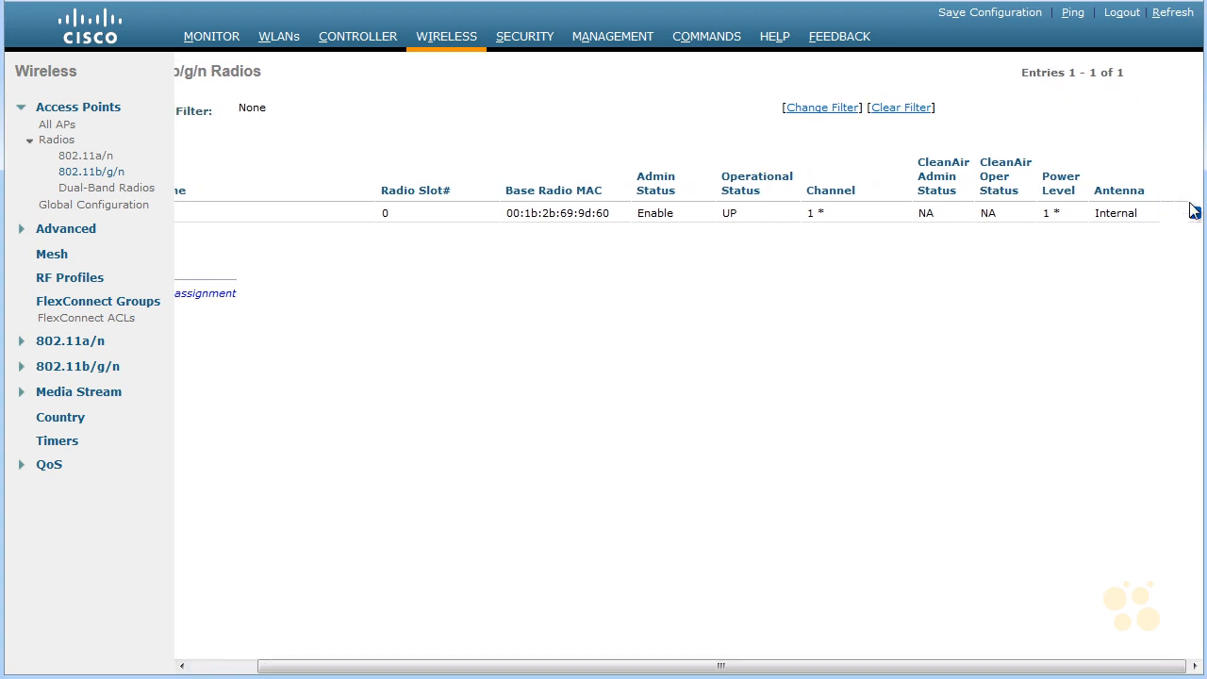
left_click(1194, 211)
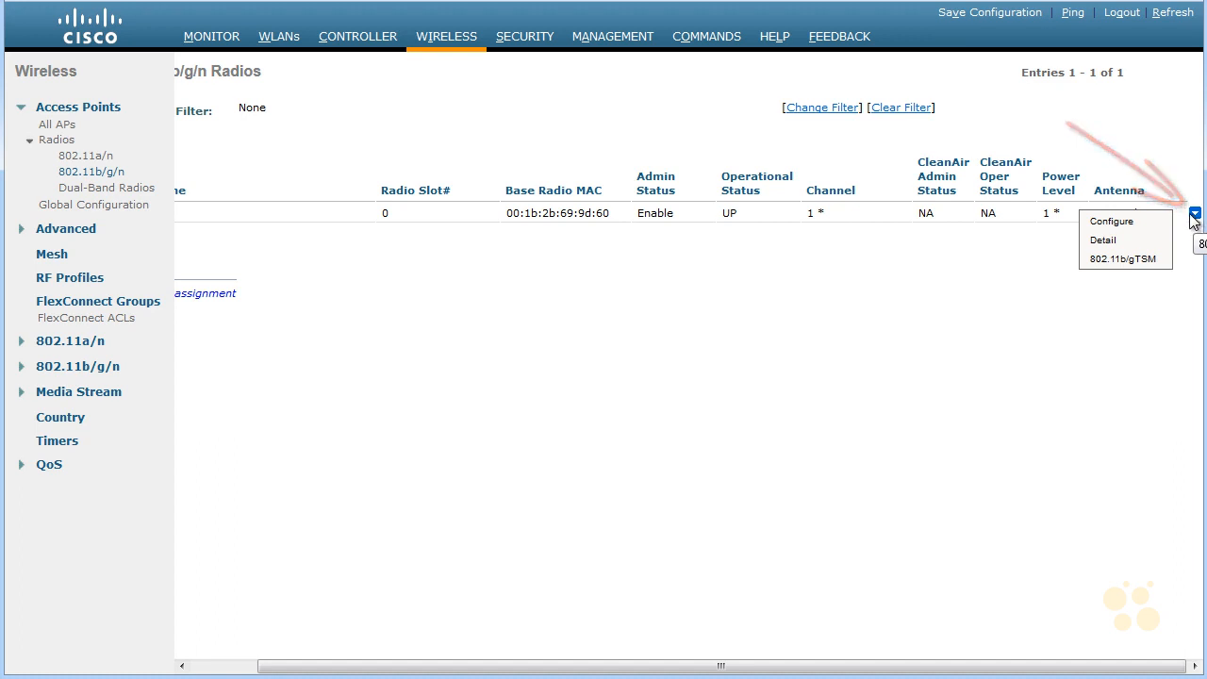
left_click(1111, 221)
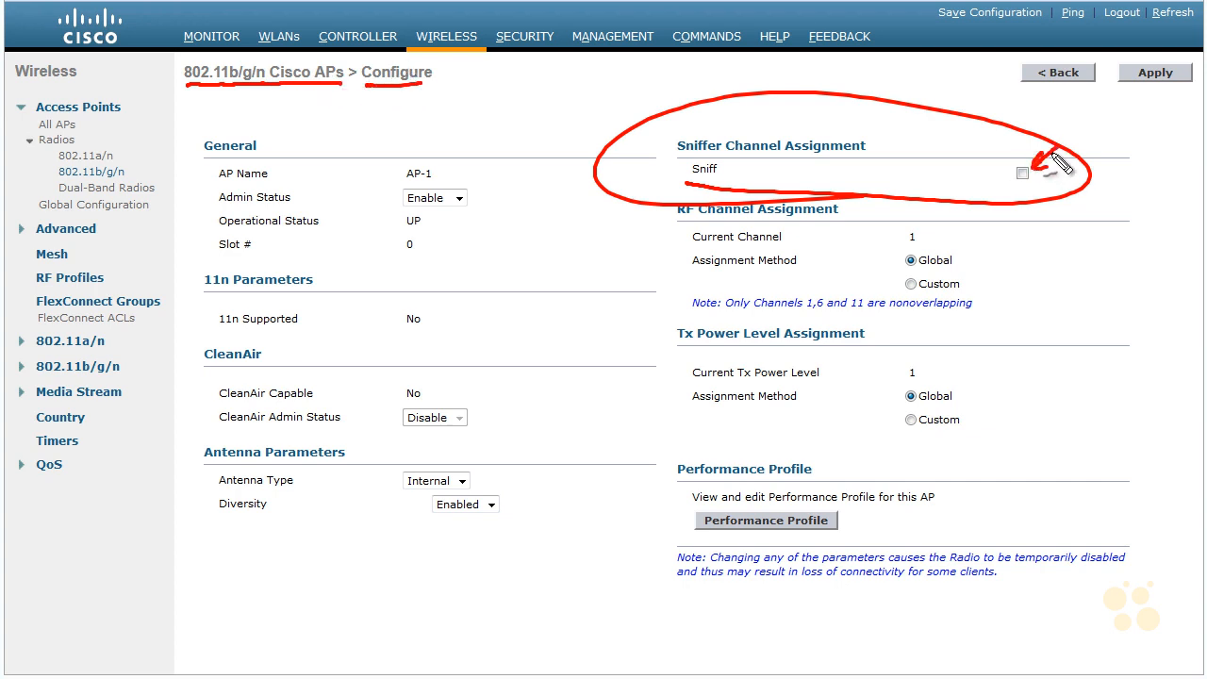
- Enable Sniff on AP-1's 802.11b/g/n radio and choose channel 11
left_click(1023, 174)
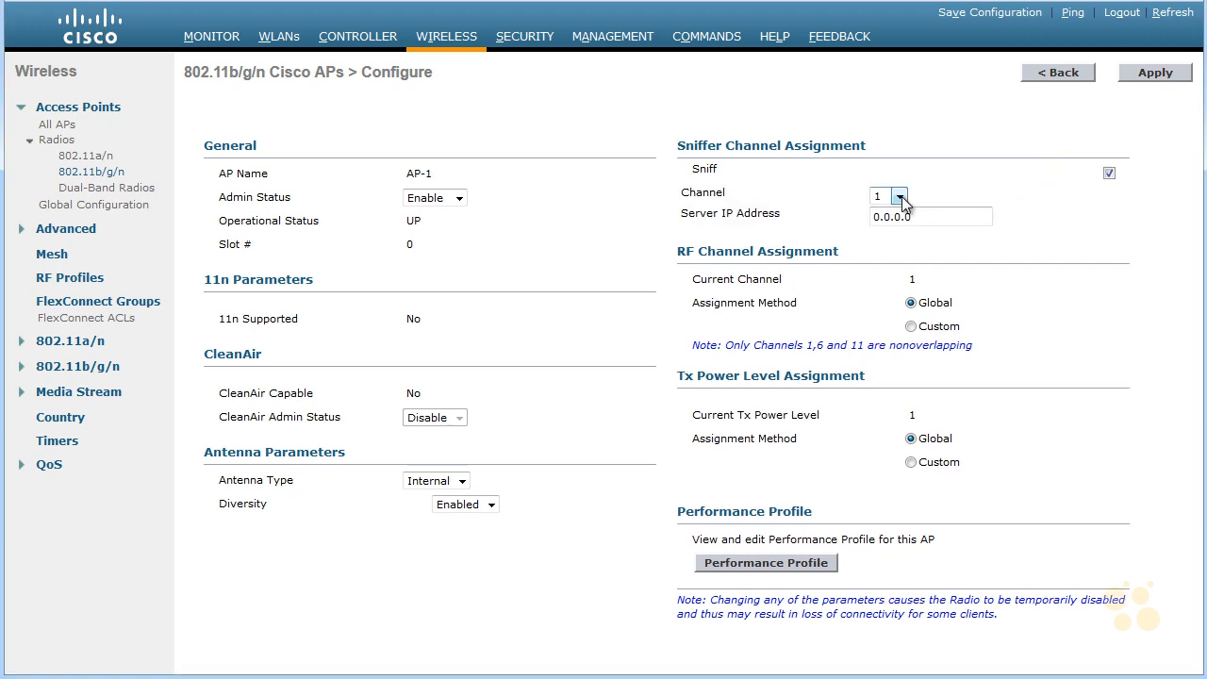
left_click(898, 196)
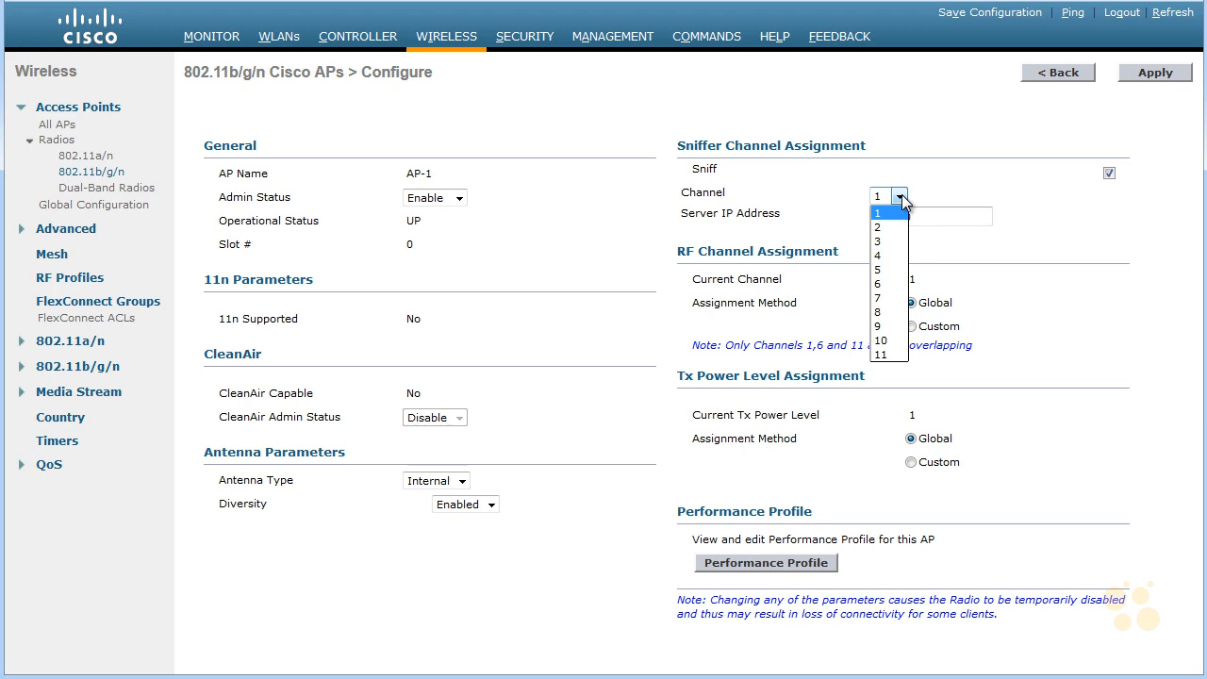
mouse_move(883, 357)
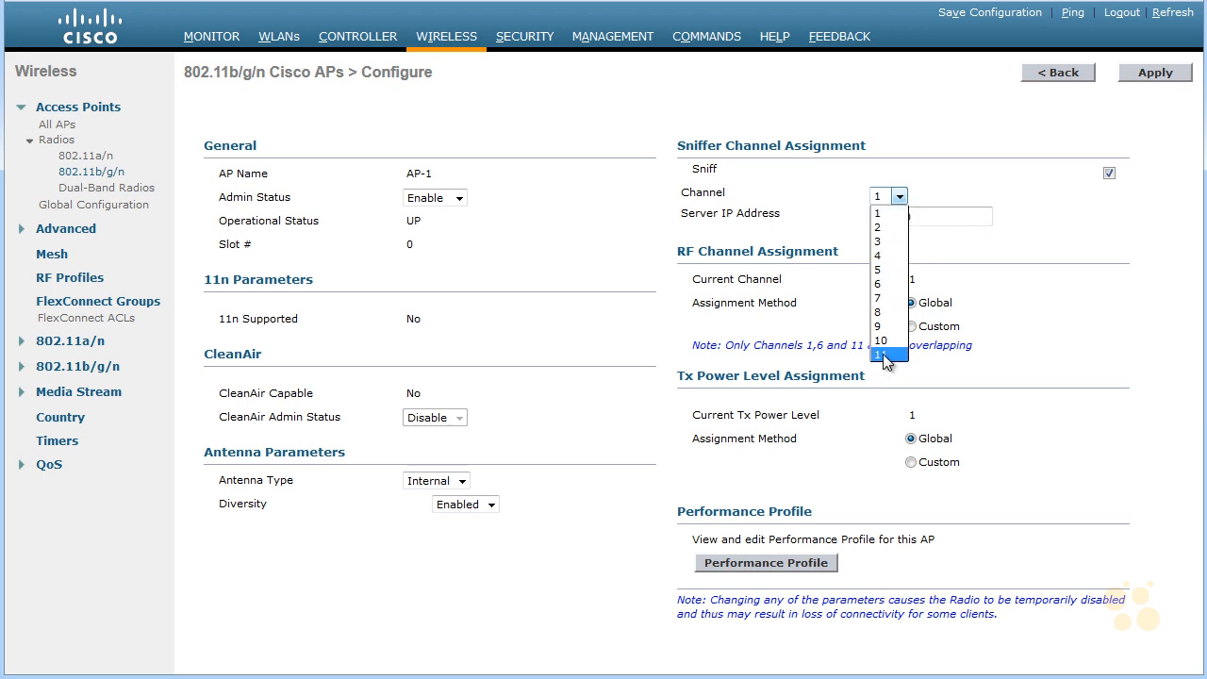
left_click(879, 354)
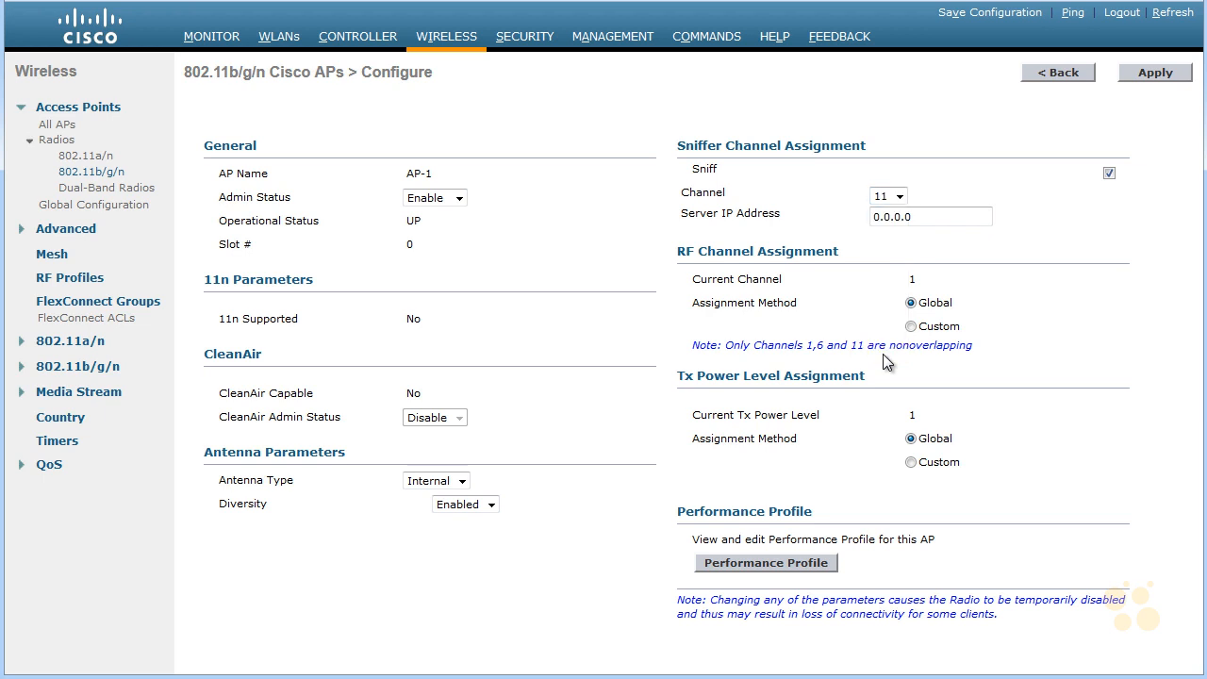
left_click(929, 217)
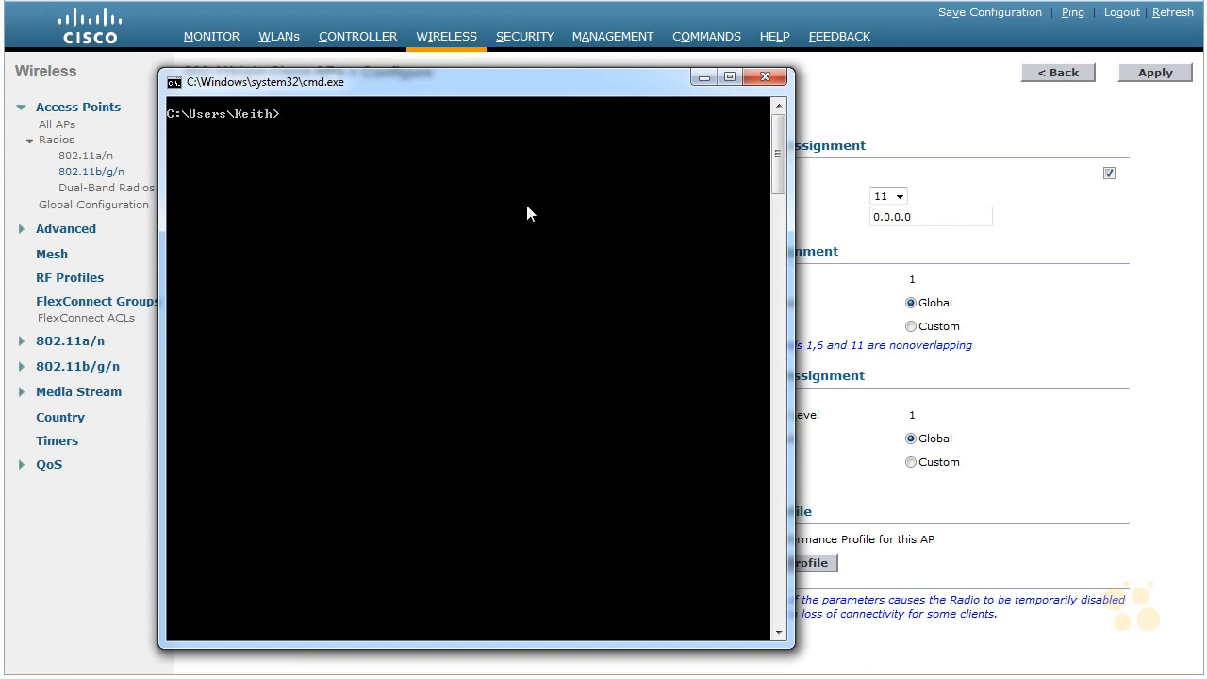
- Run ipconfig to confirm the PC is 192.168.1.15, ping 172.16.10.5 successfully, then close cmd
type("ipconfig")
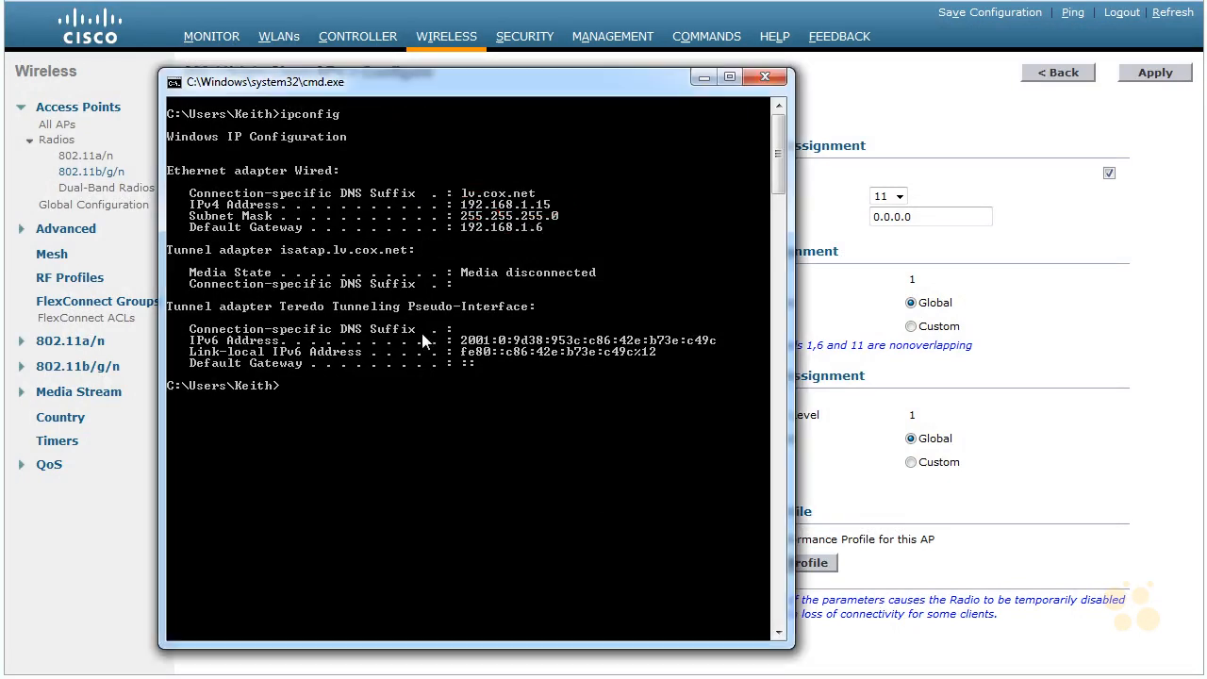
type("ping 172.")
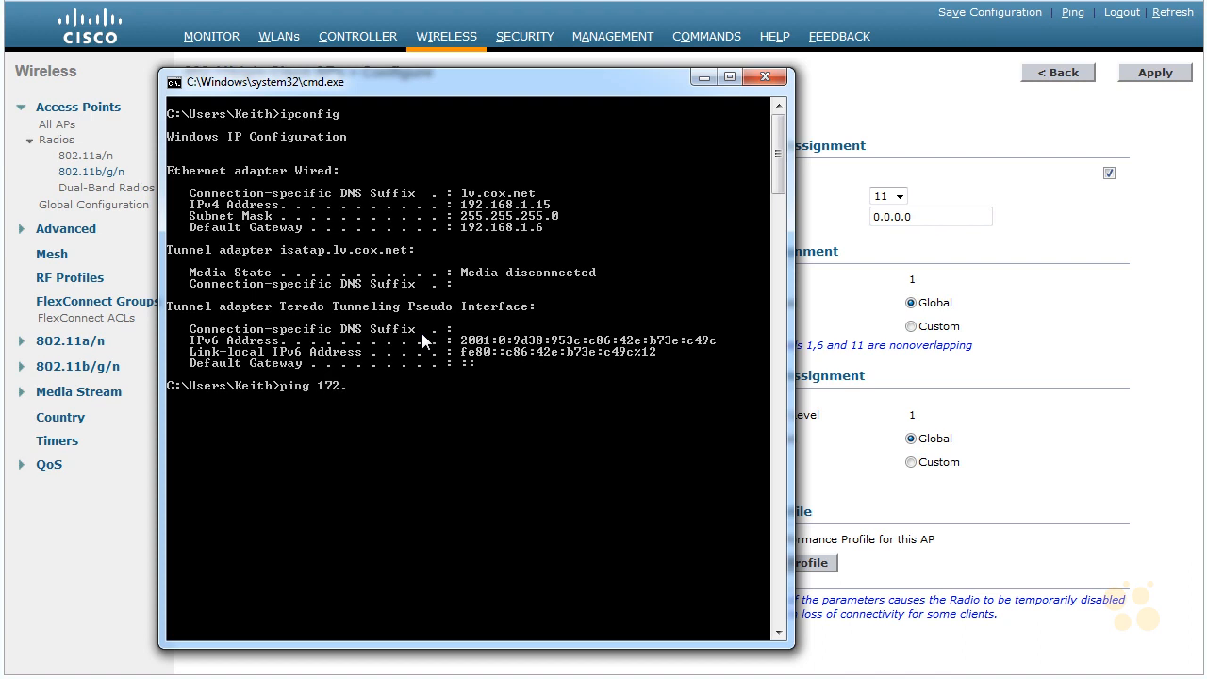
type("16.10.5")
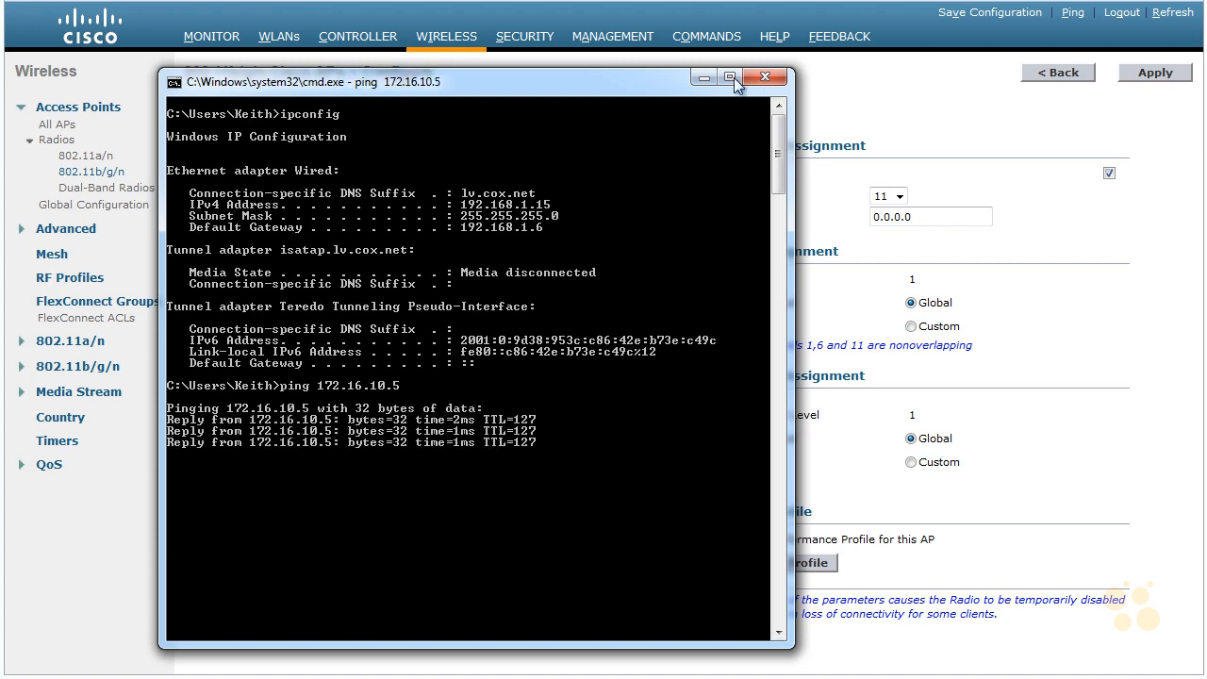
left_click(766, 75)
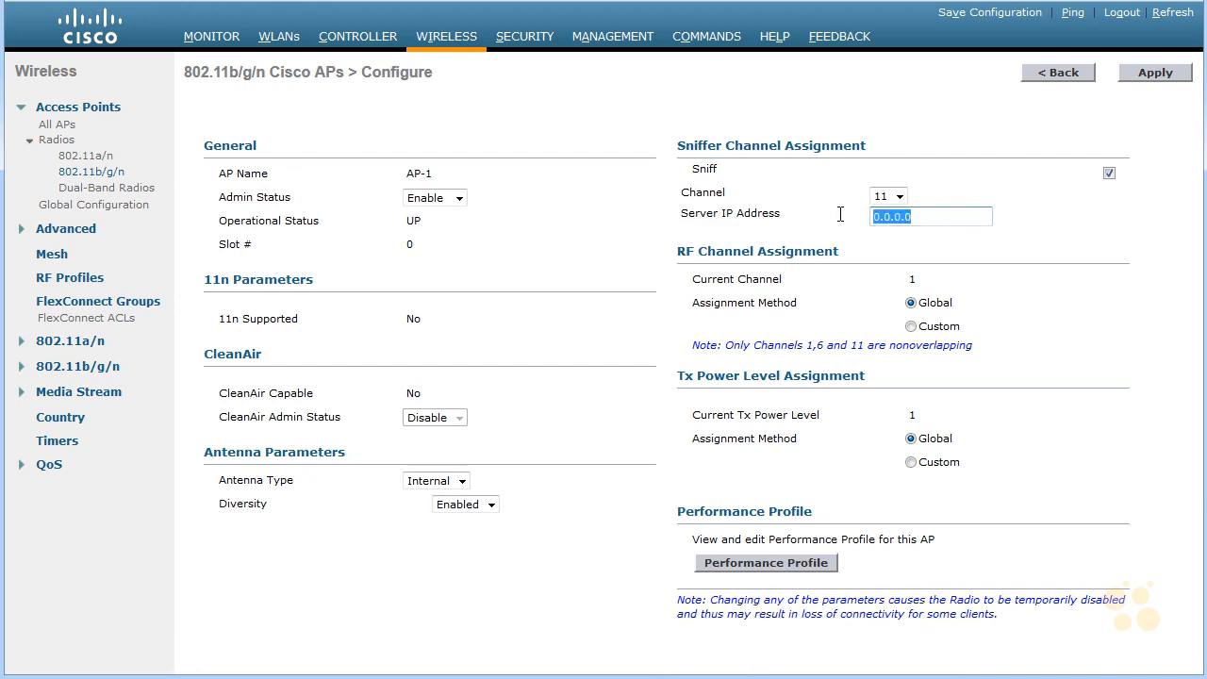
- Enter the PC's address 192.168.1.15 as AP-1's sniffer Server IP Address
type("192.168.")
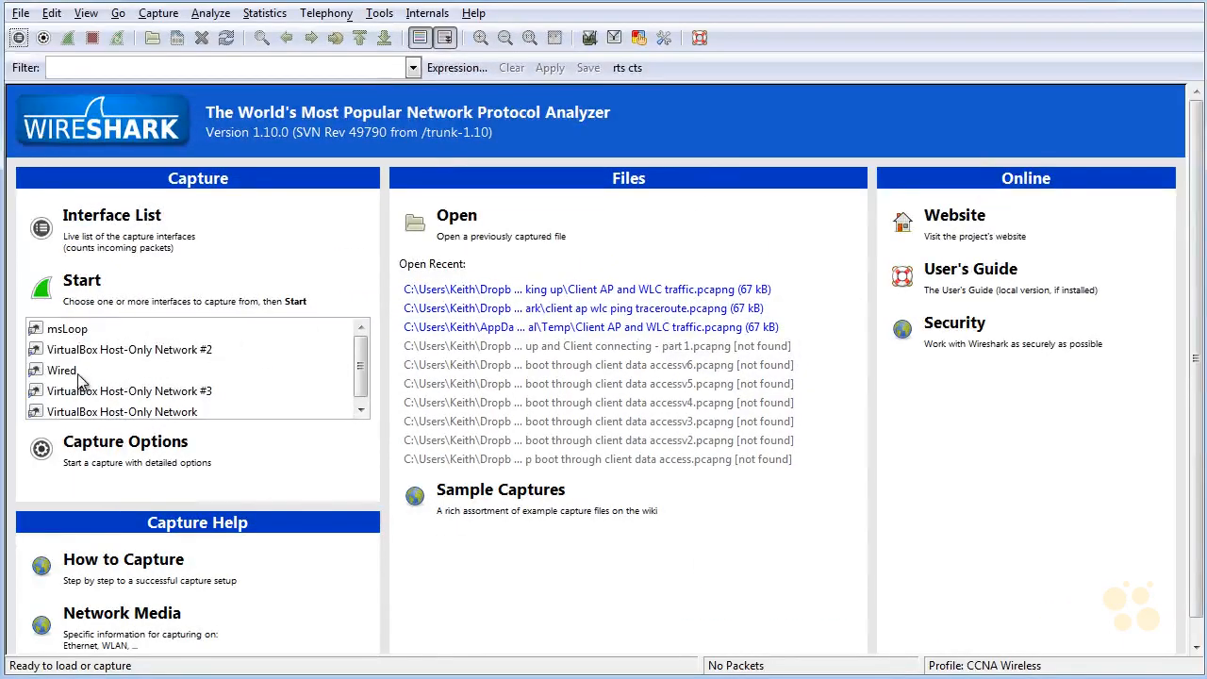
- Start a live Wireshark capture on the Wired interface receiving UDP from 172.16.10.5
left_click(62, 369)
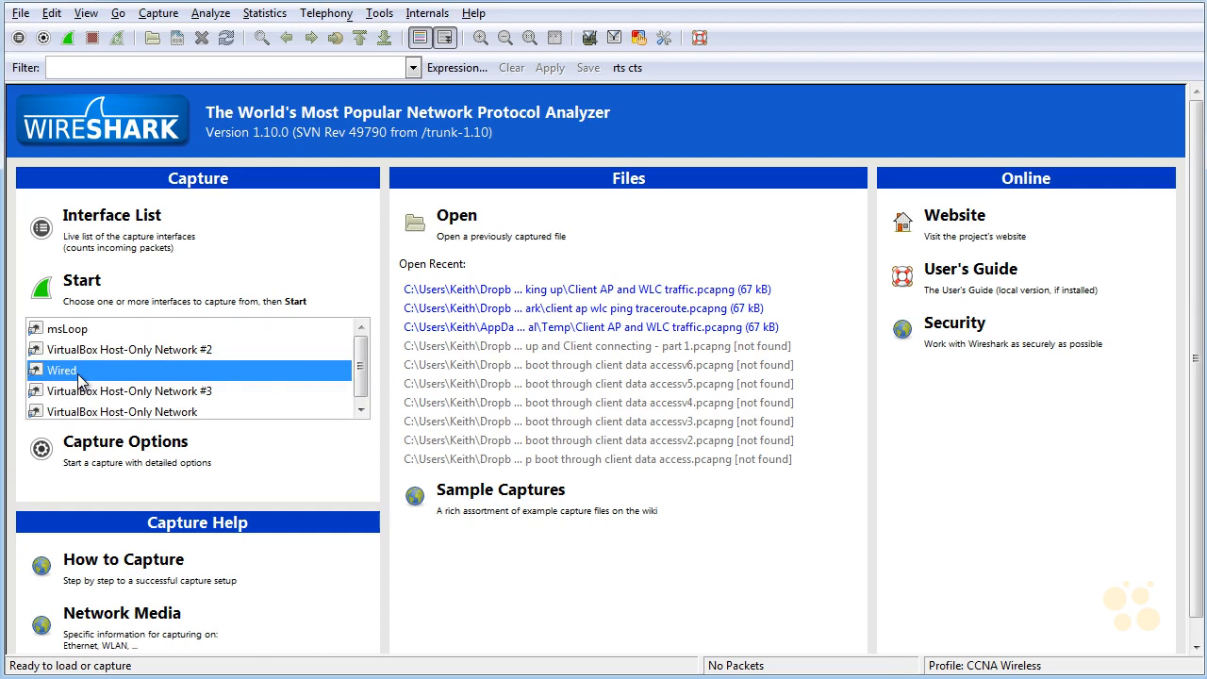
double_click(60, 369)
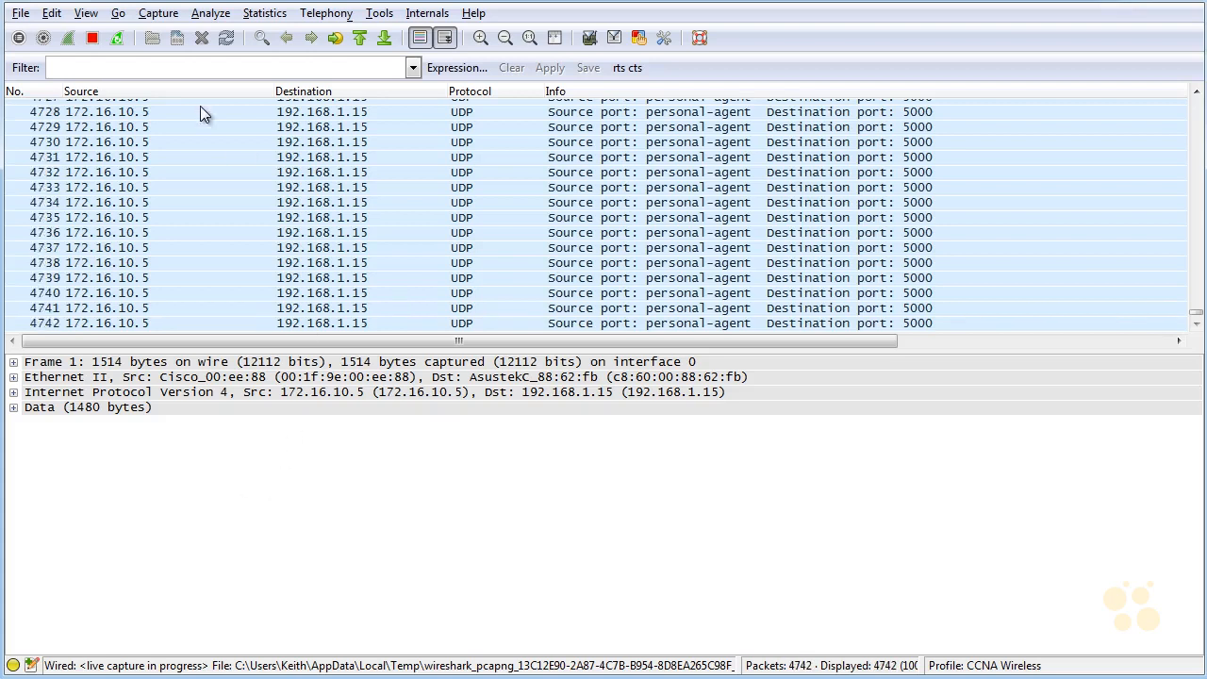
left_click(92, 38)
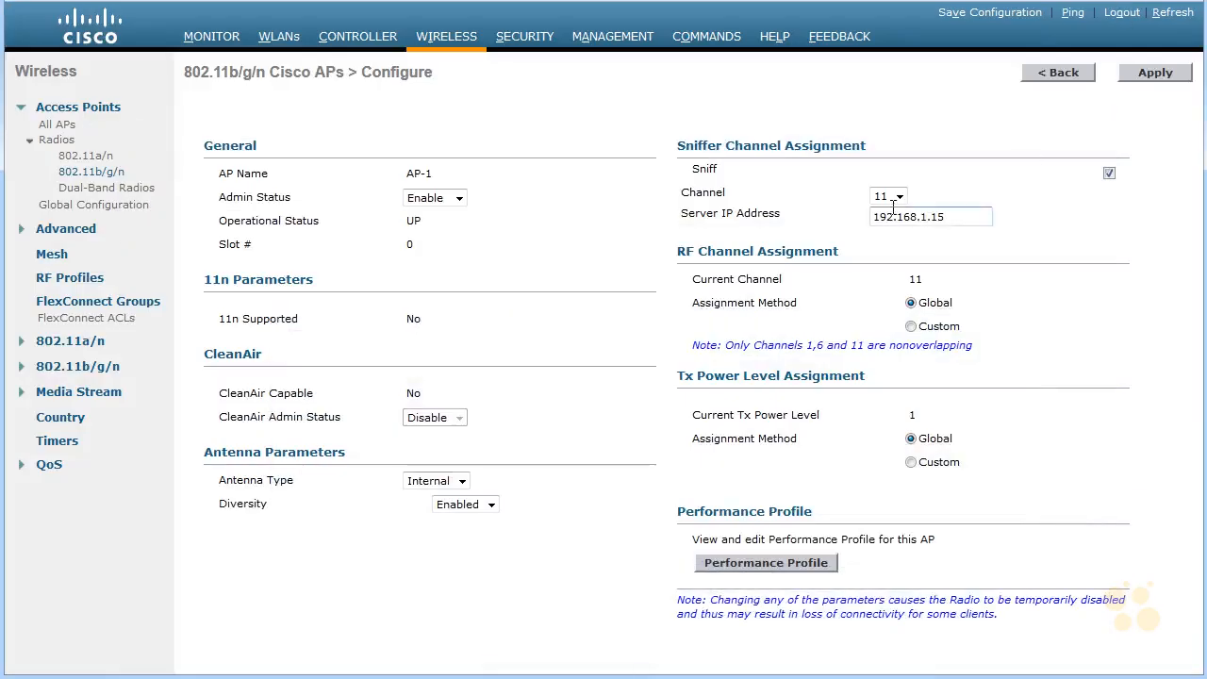
left_click(1109, 174)
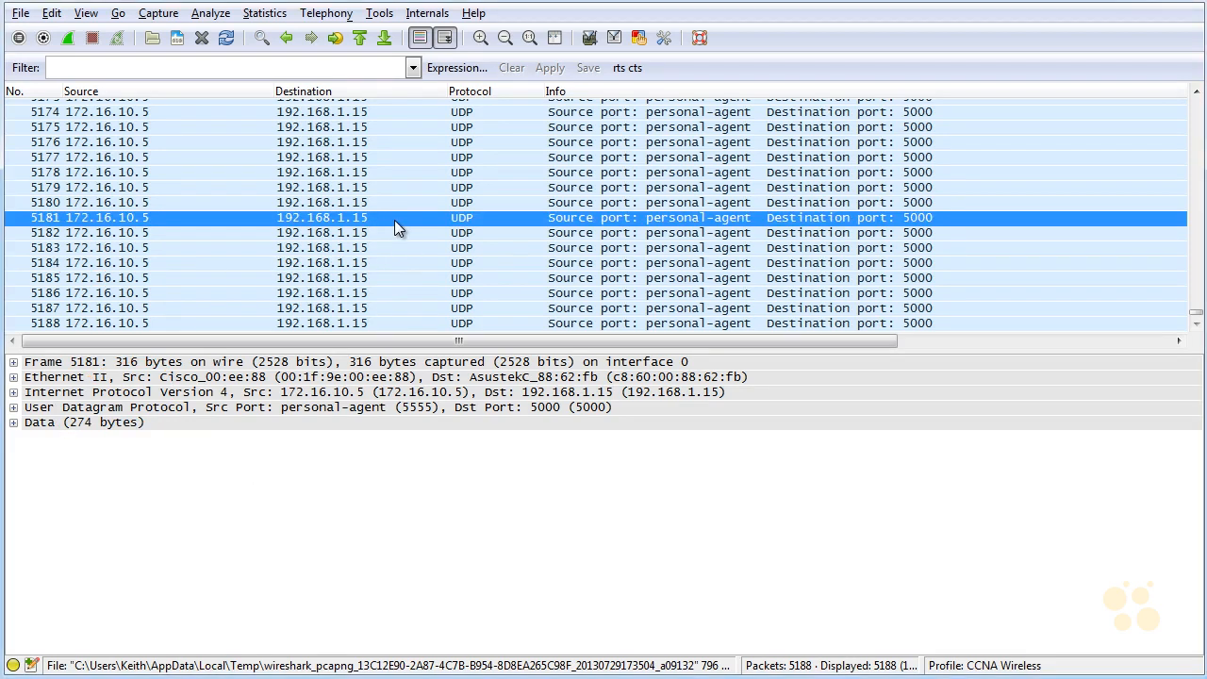
- Bring up the context menu for captured UDP packet 5181
right_click(396, 217)
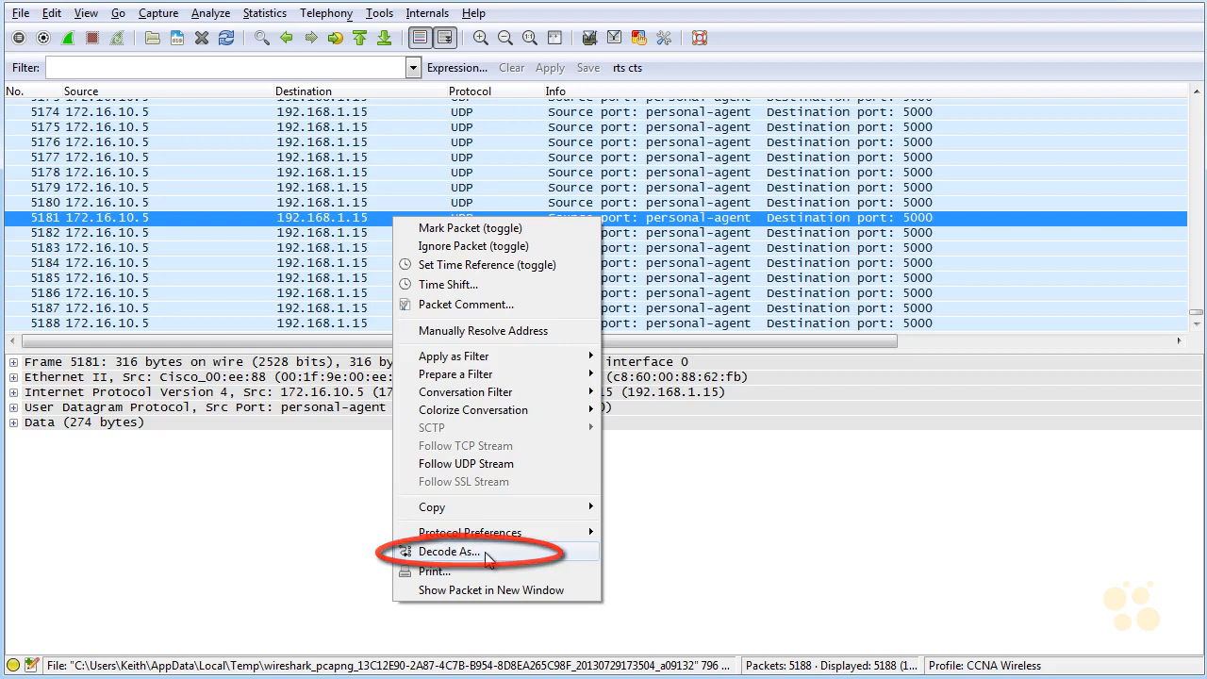
- In Decode As for UDP ports 5555–5000, select PEEKREMOTE as the decoding protocol
left_click(449, 551)
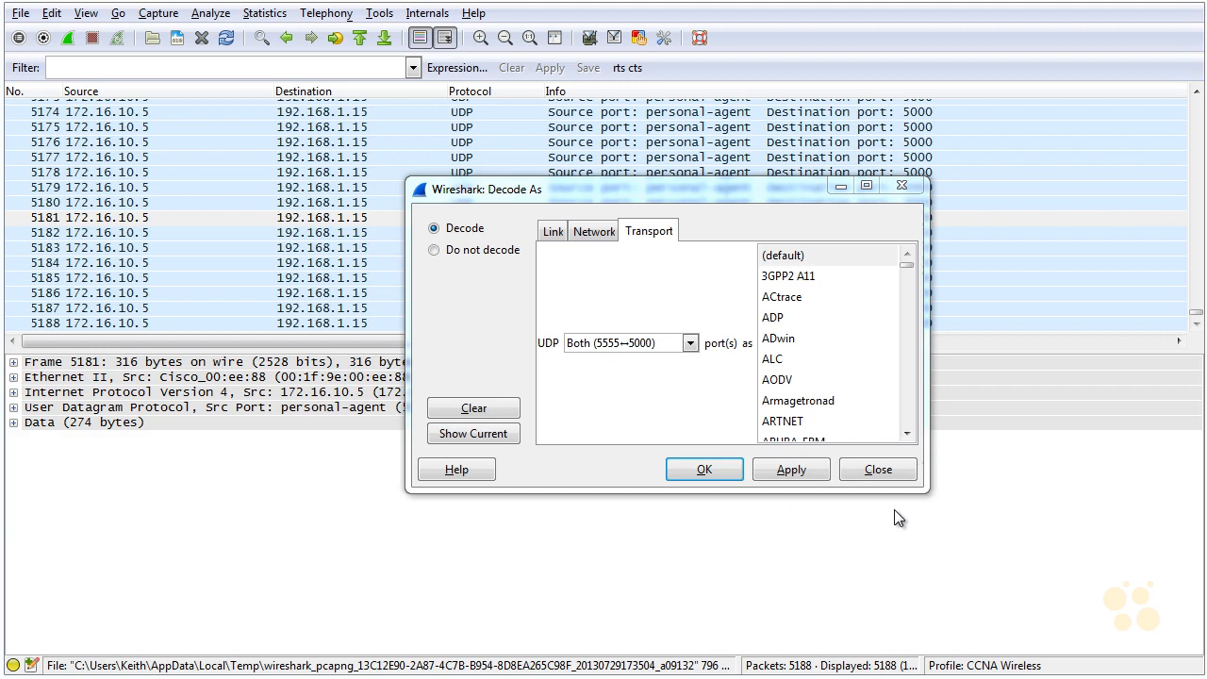
left_click(779, 338)
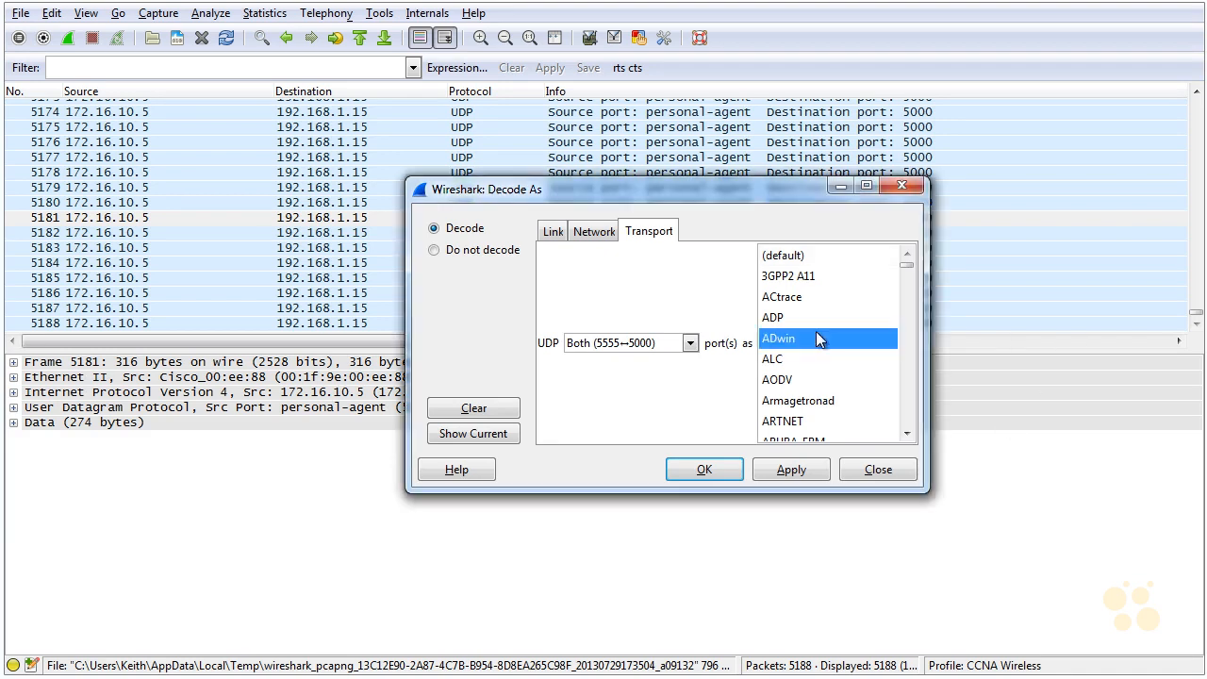
type("p")
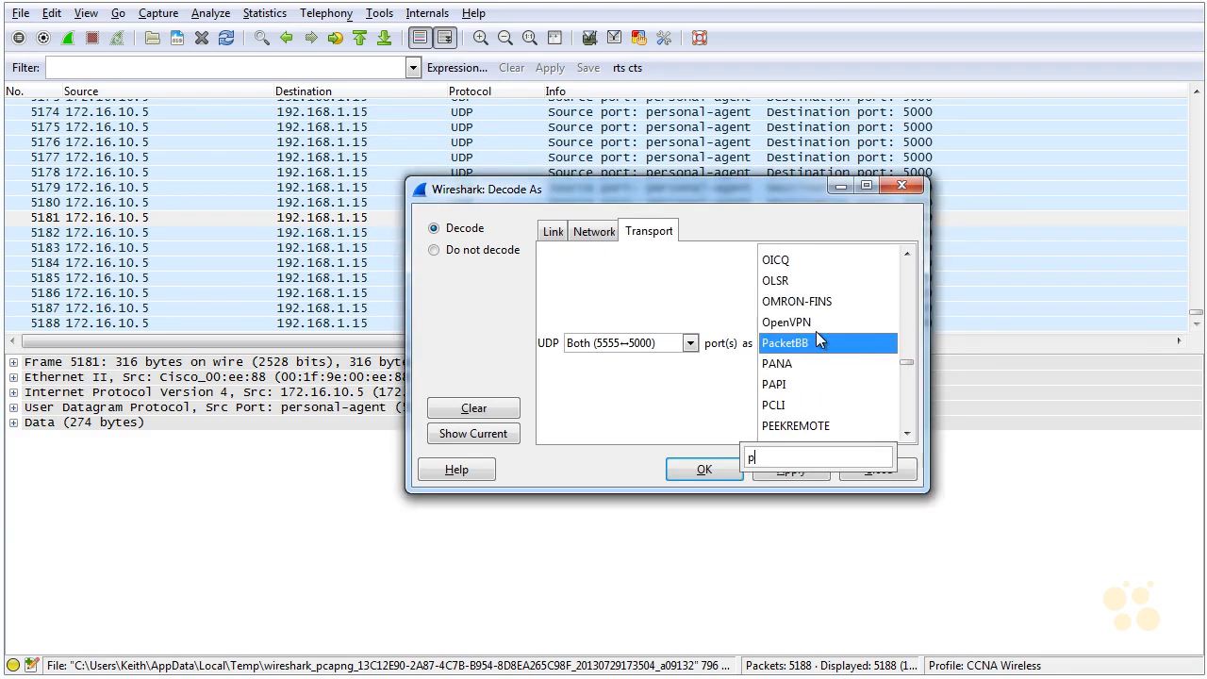
left_click(908, 438)
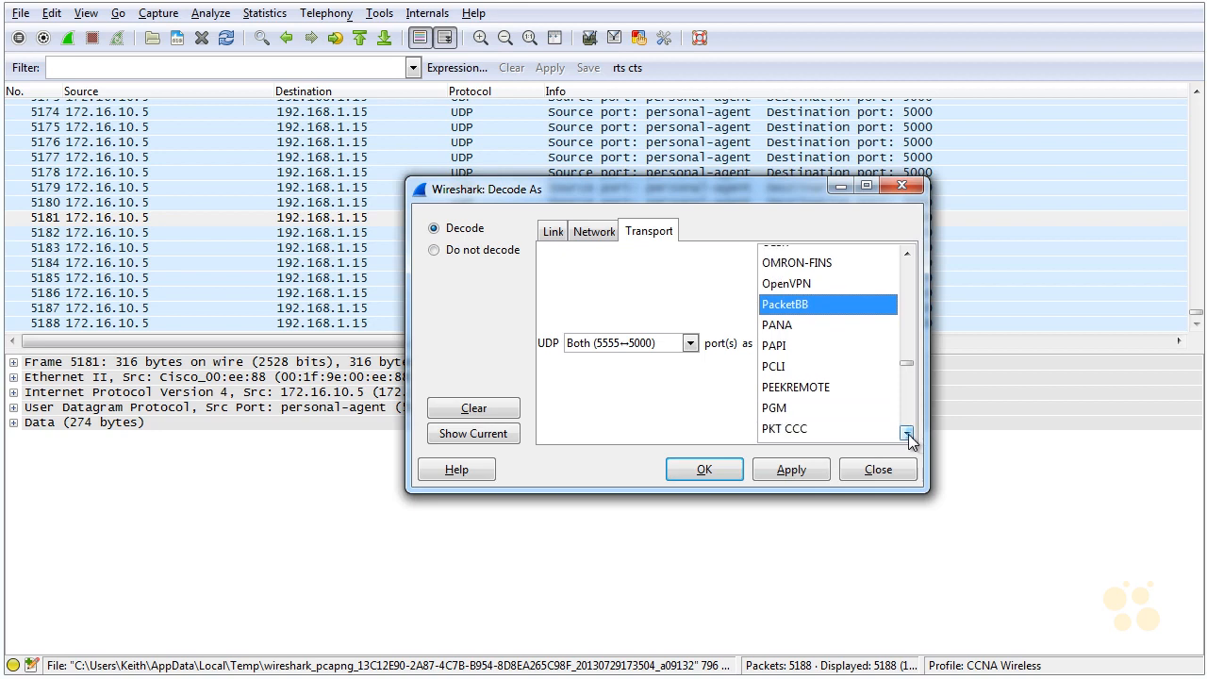
left_click(796, 387)
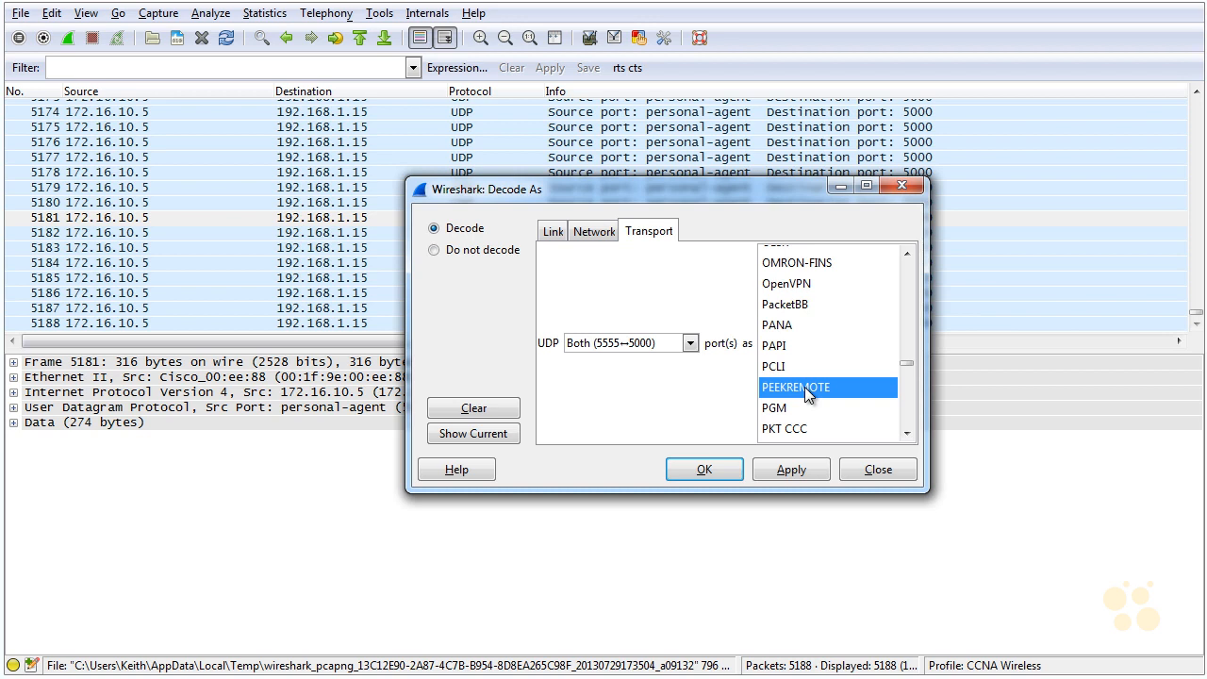
mouse_move(772, 419)
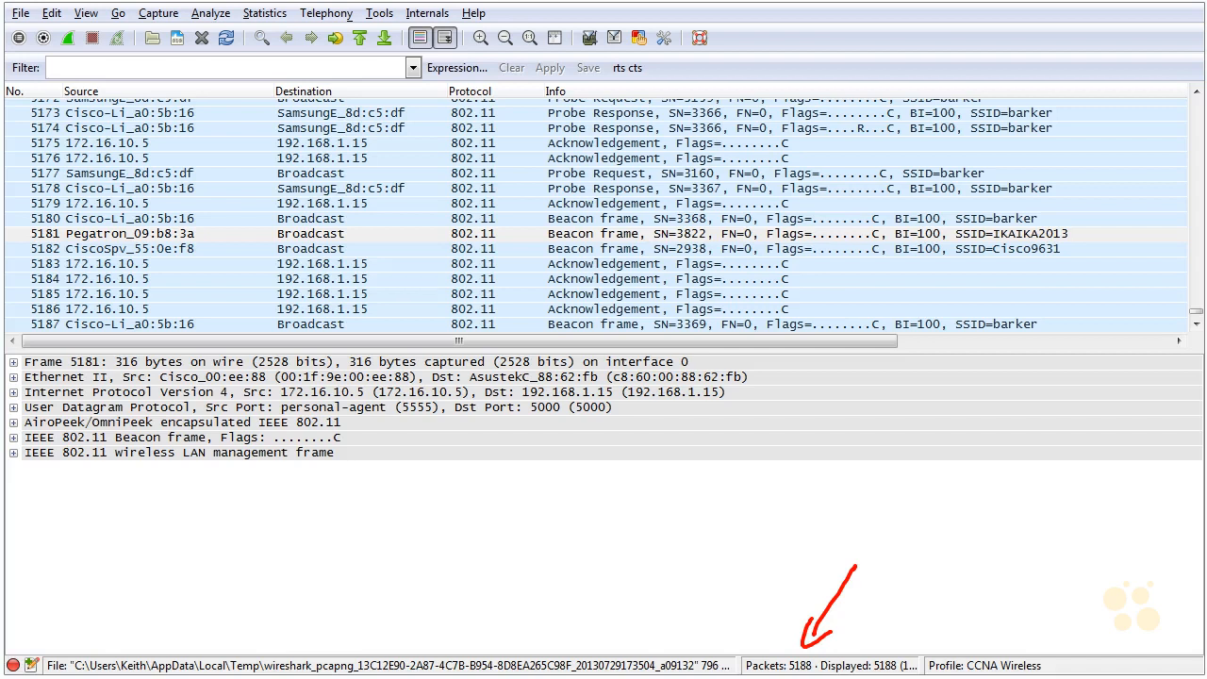
mouse_move(566, 192)
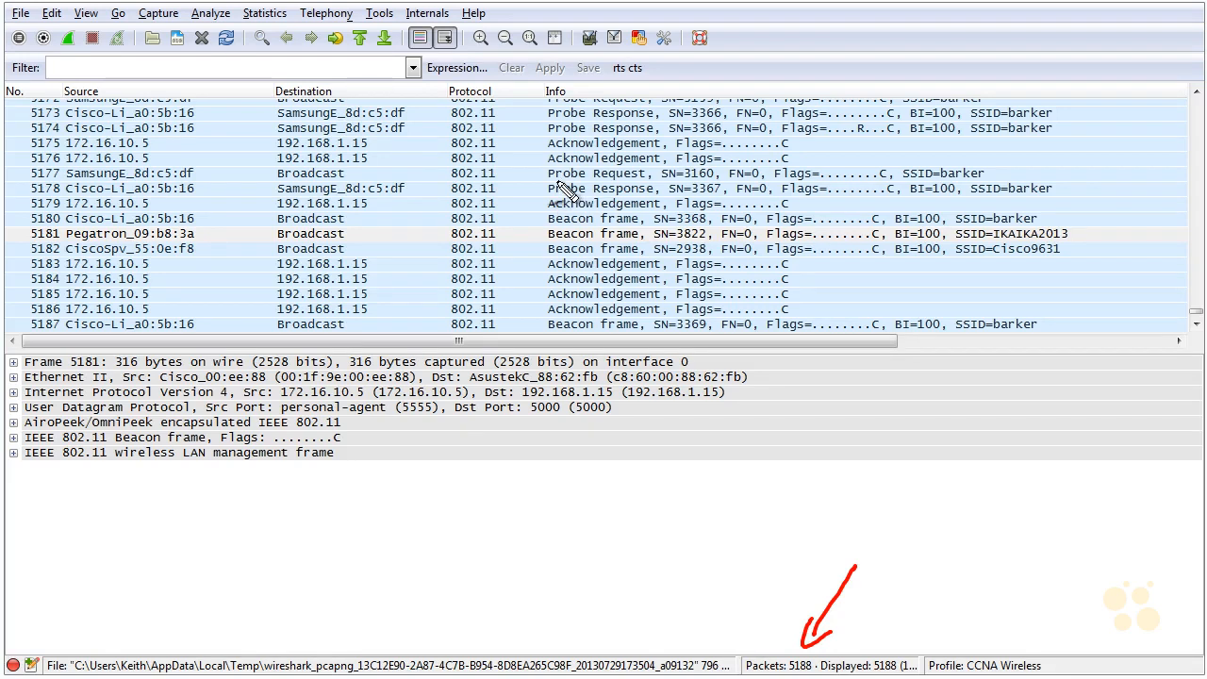